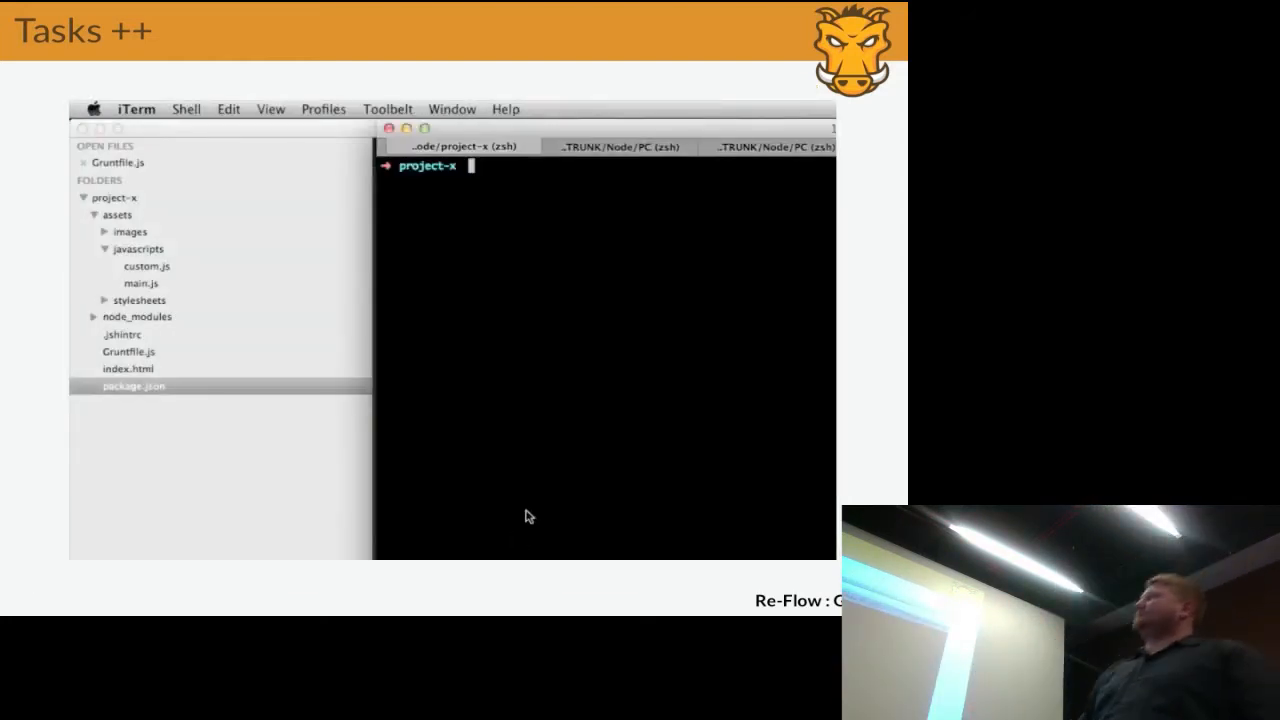
Step: Run the default grunt task in the project-x terminal for the Tasks ++ demo
{"action": "type", "text": "grunt"}
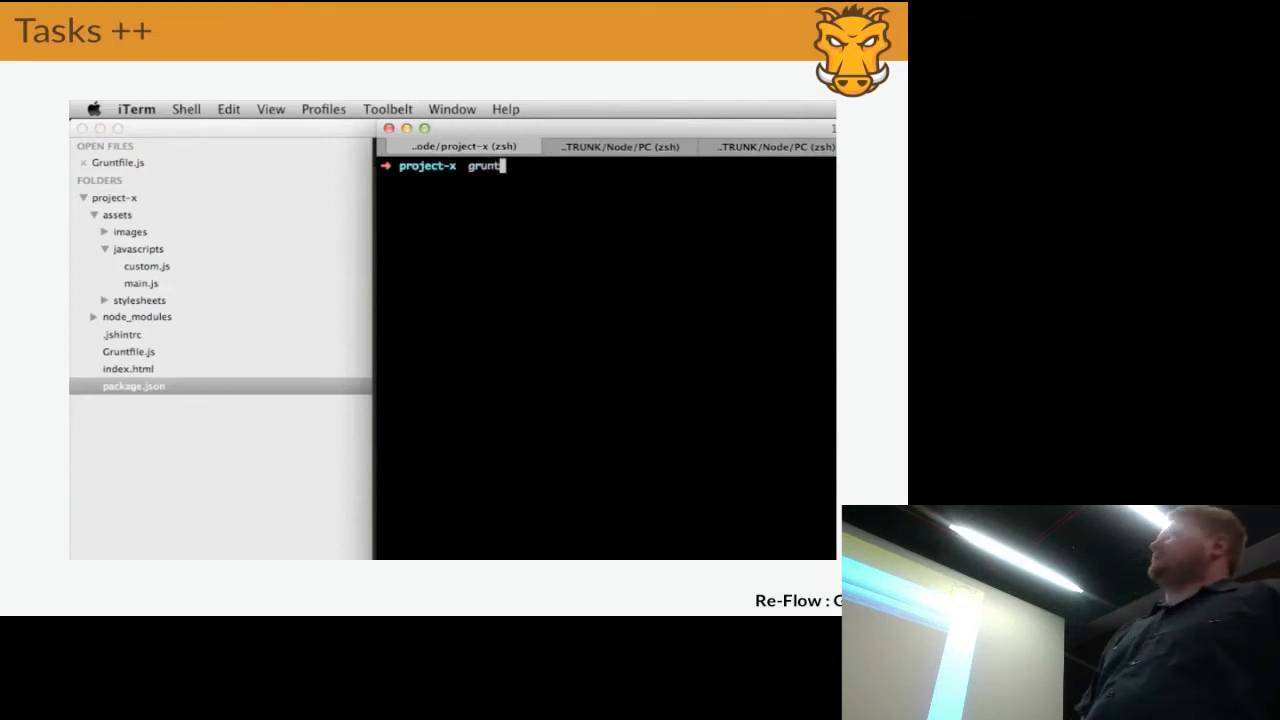
{"action": "key", "text": "Return"}
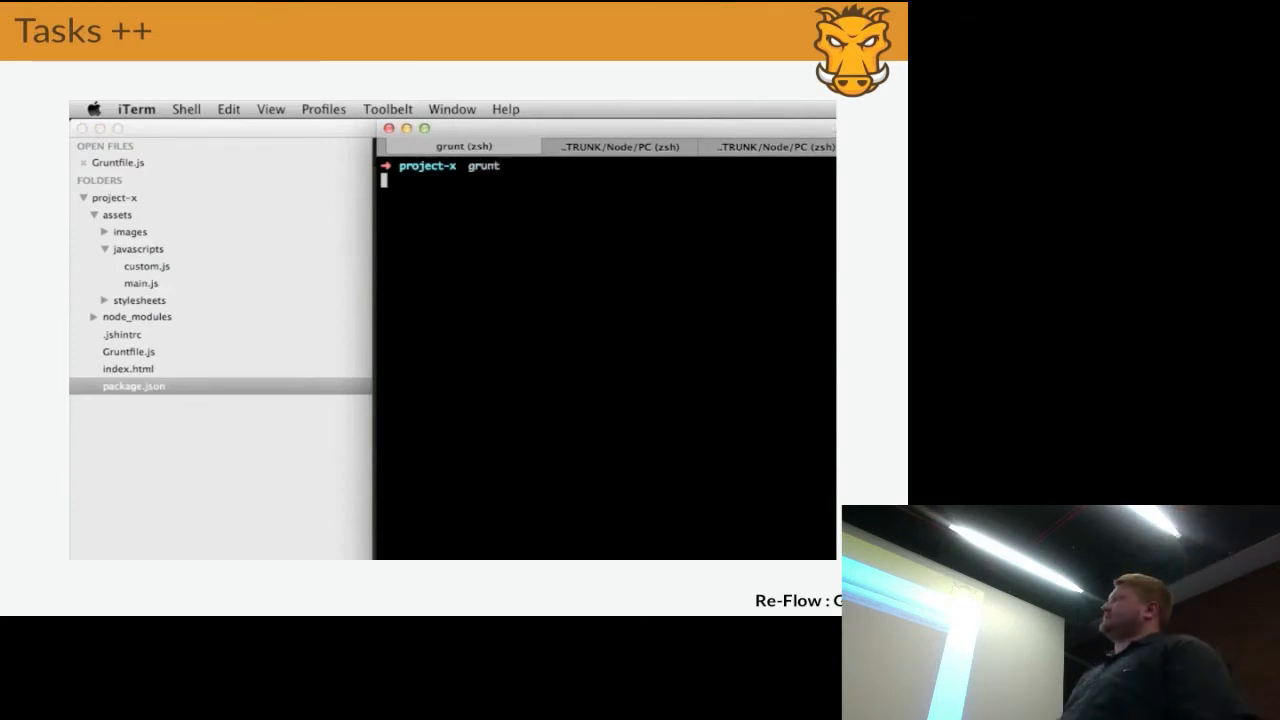
{"action": "key", "text": "Return"}
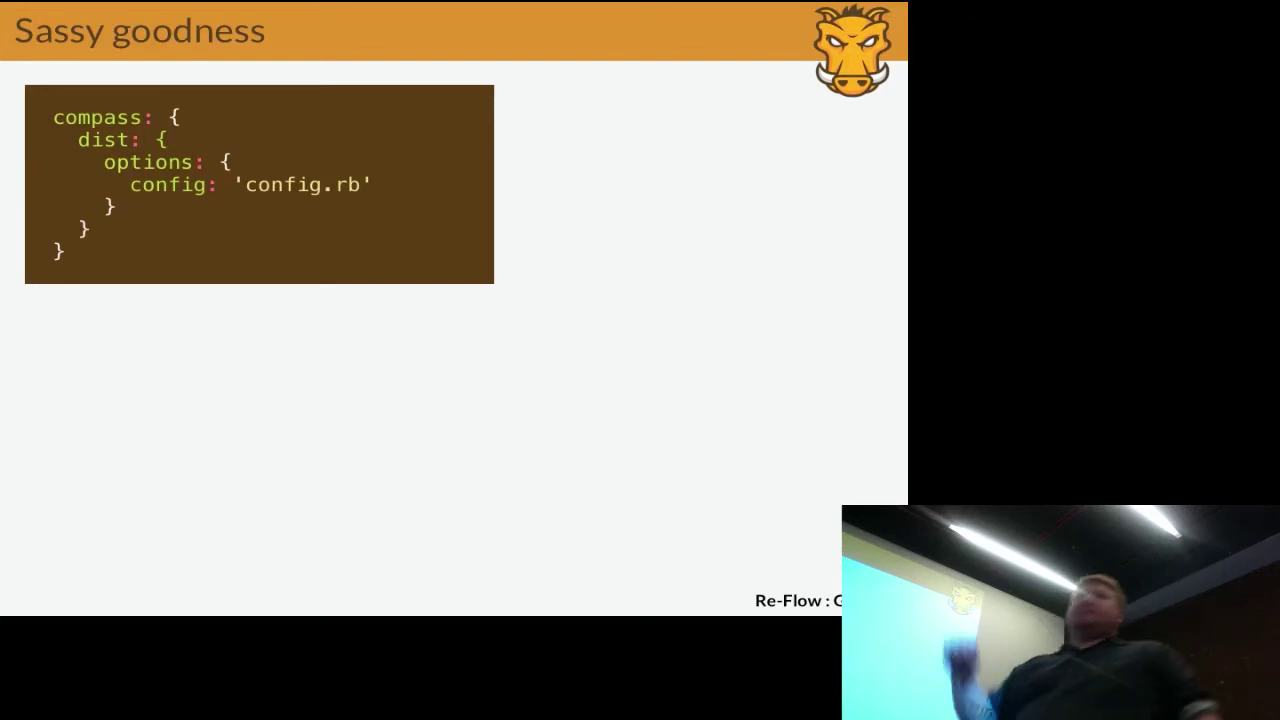
Step: Advance the slideshow to the Sassy goodness slide with the compass config.rb setup
{"action": "key", "text": "Right"}
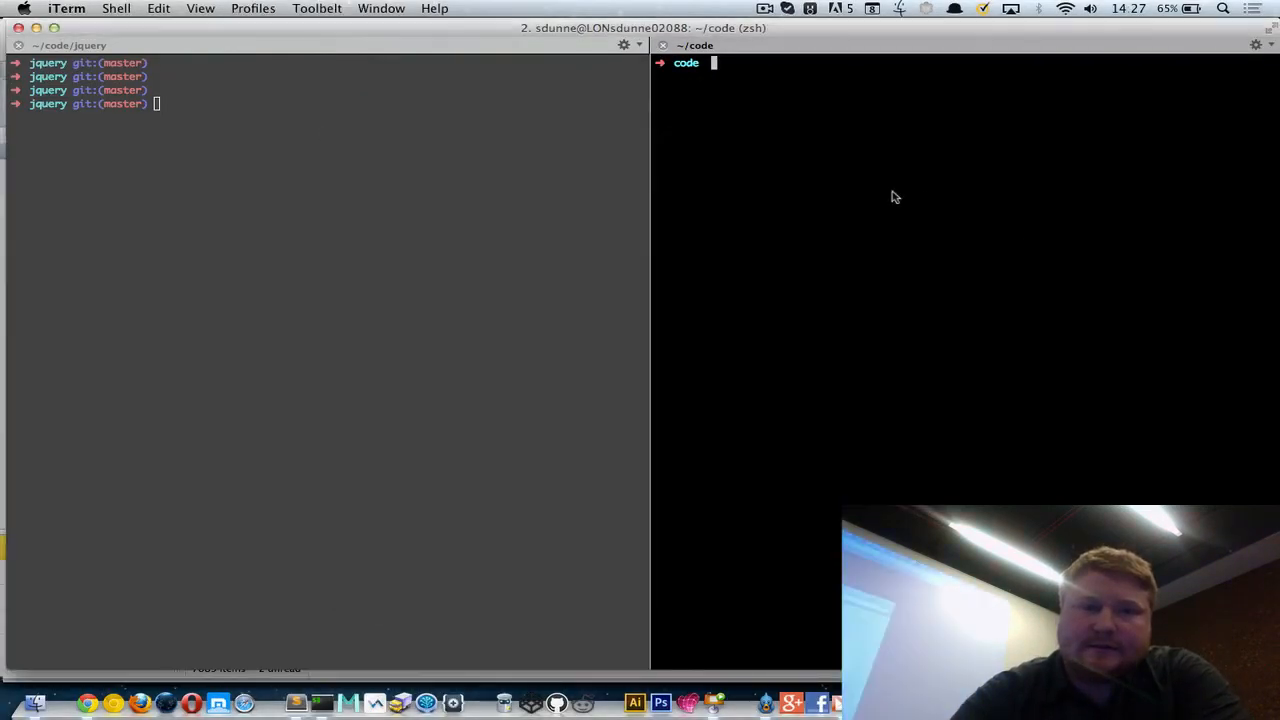
{"action": "mouse_move", "coordinate": [858, 194]}
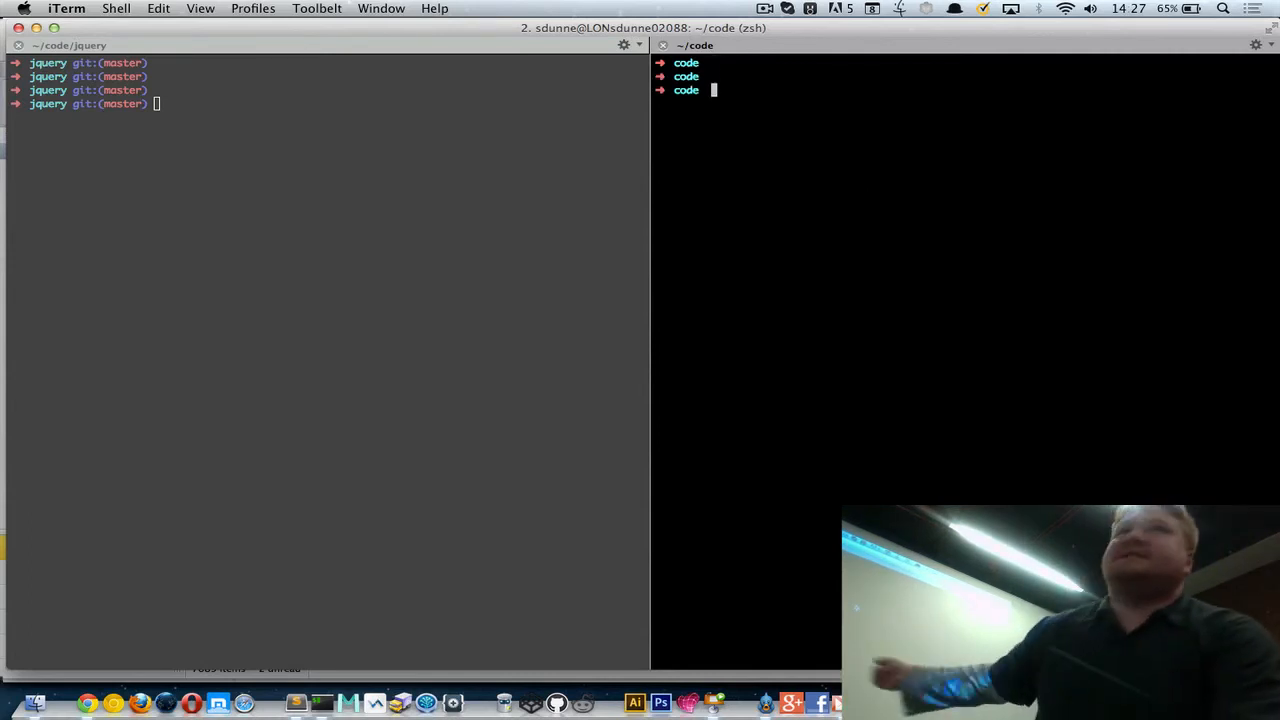
Step: Create the cool-plugin folder under code and cd into it
{"action": "type", "text": "mkdir cool-pl"}
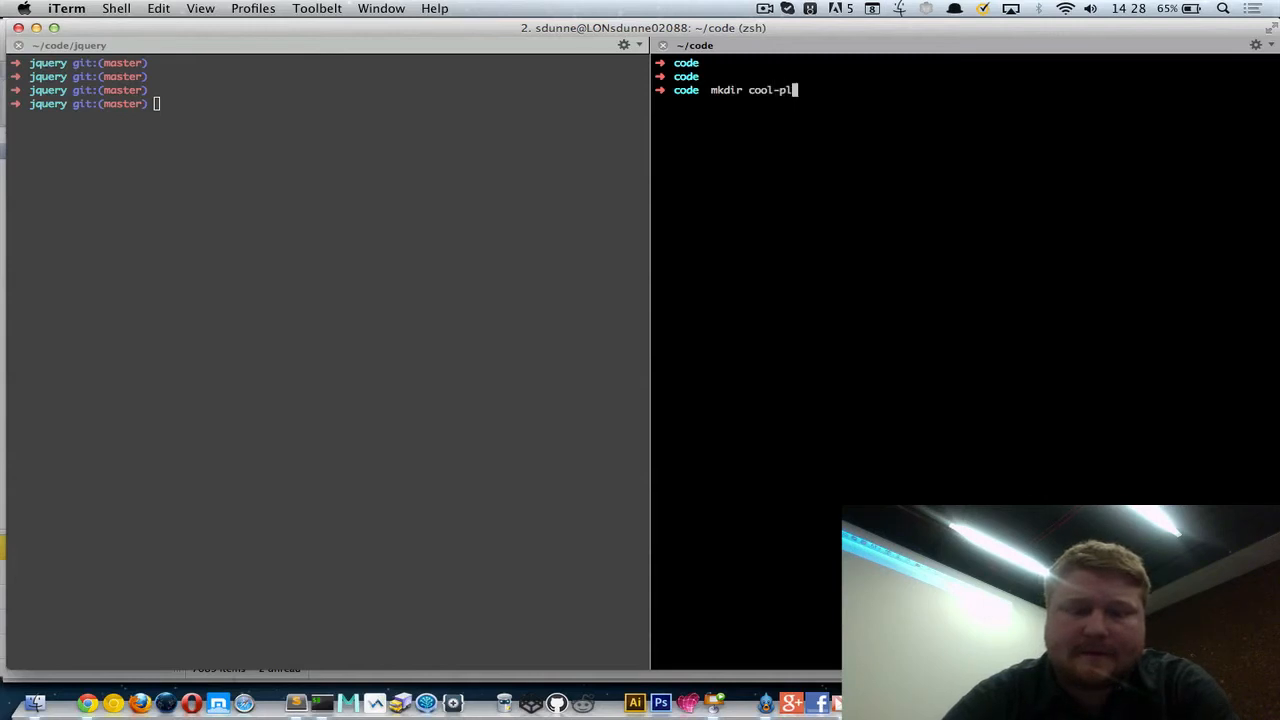
{"action": "type", "text": "ugin"}
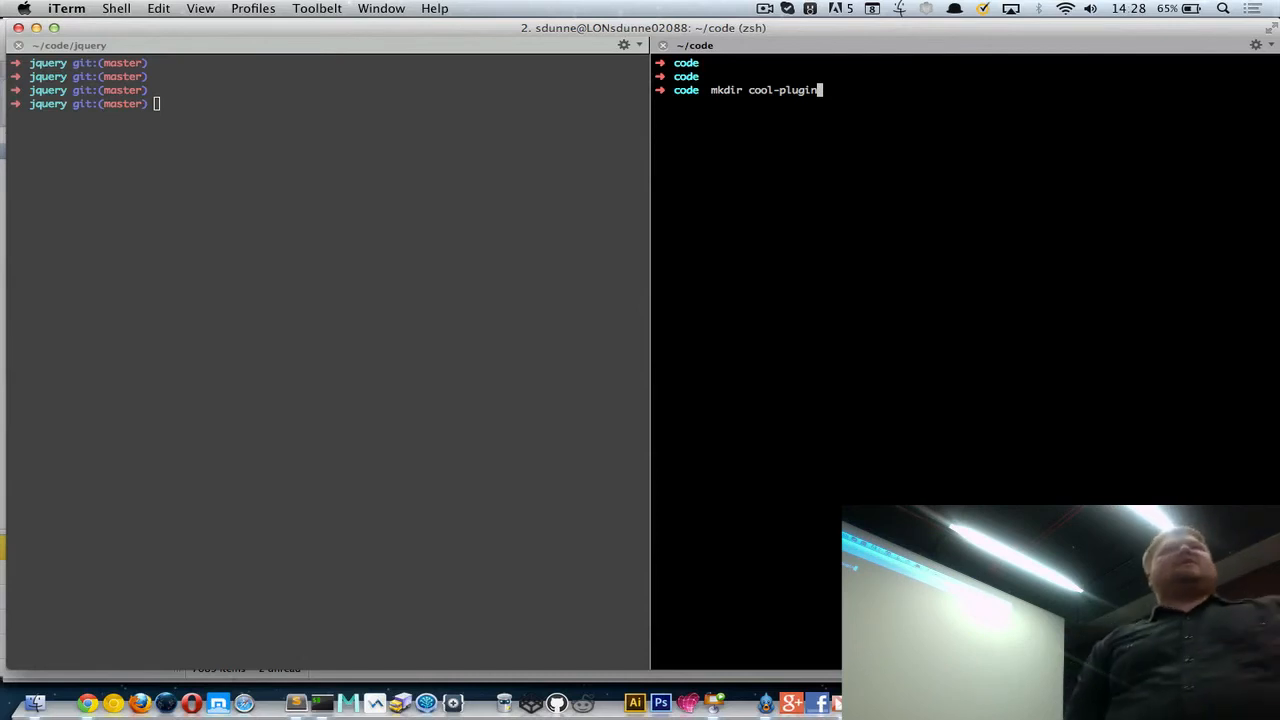
{"action": "key", "text": "Return"}
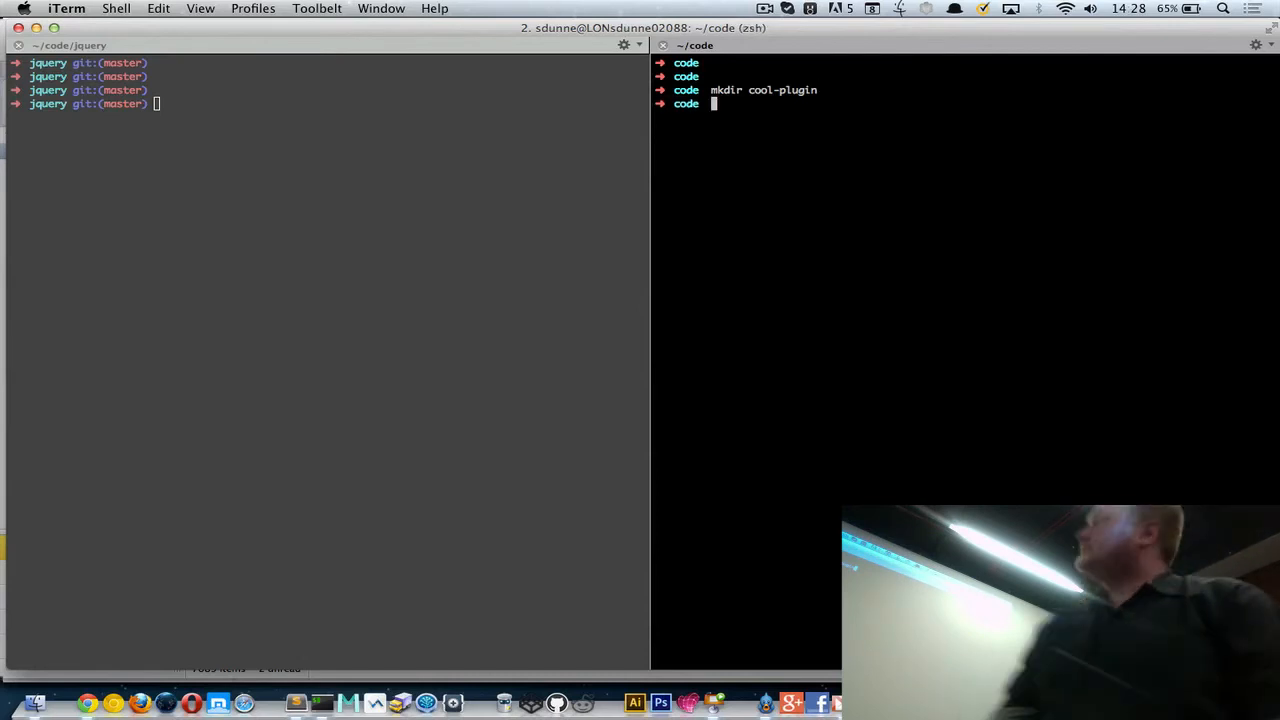
{"action": "type", "text": "cd"}
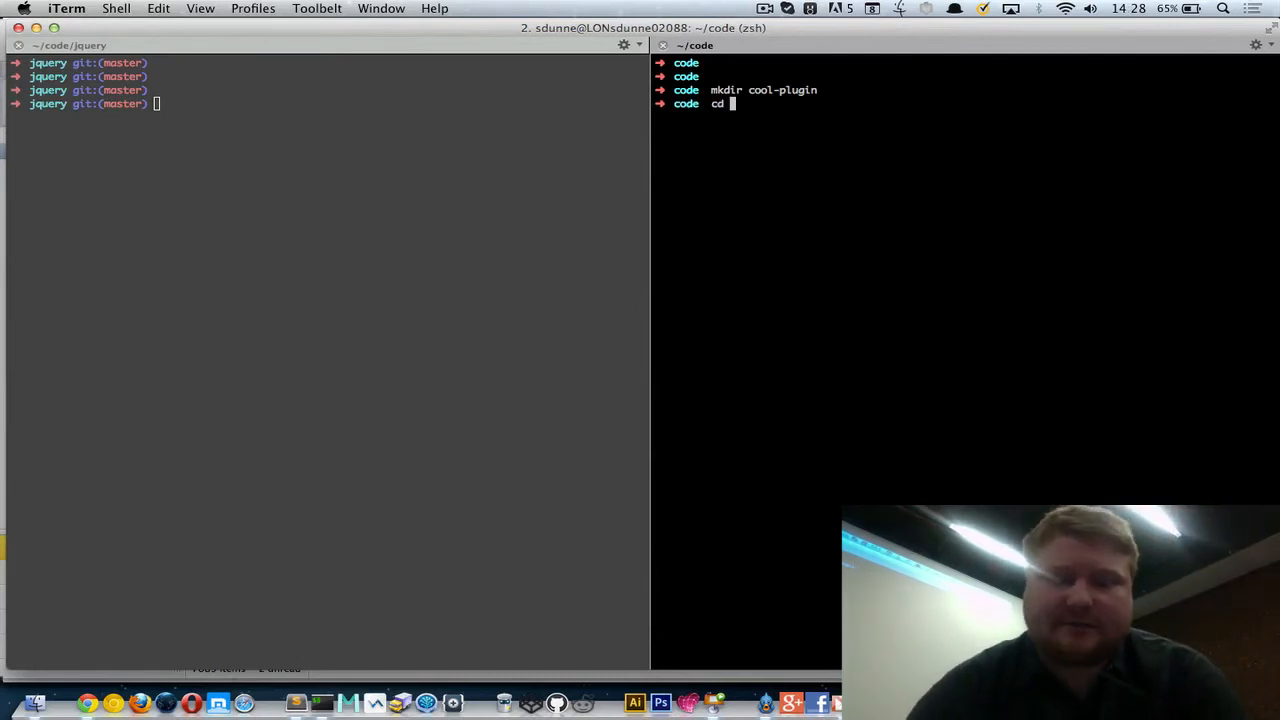
{"action": "key", "text": "Return"}
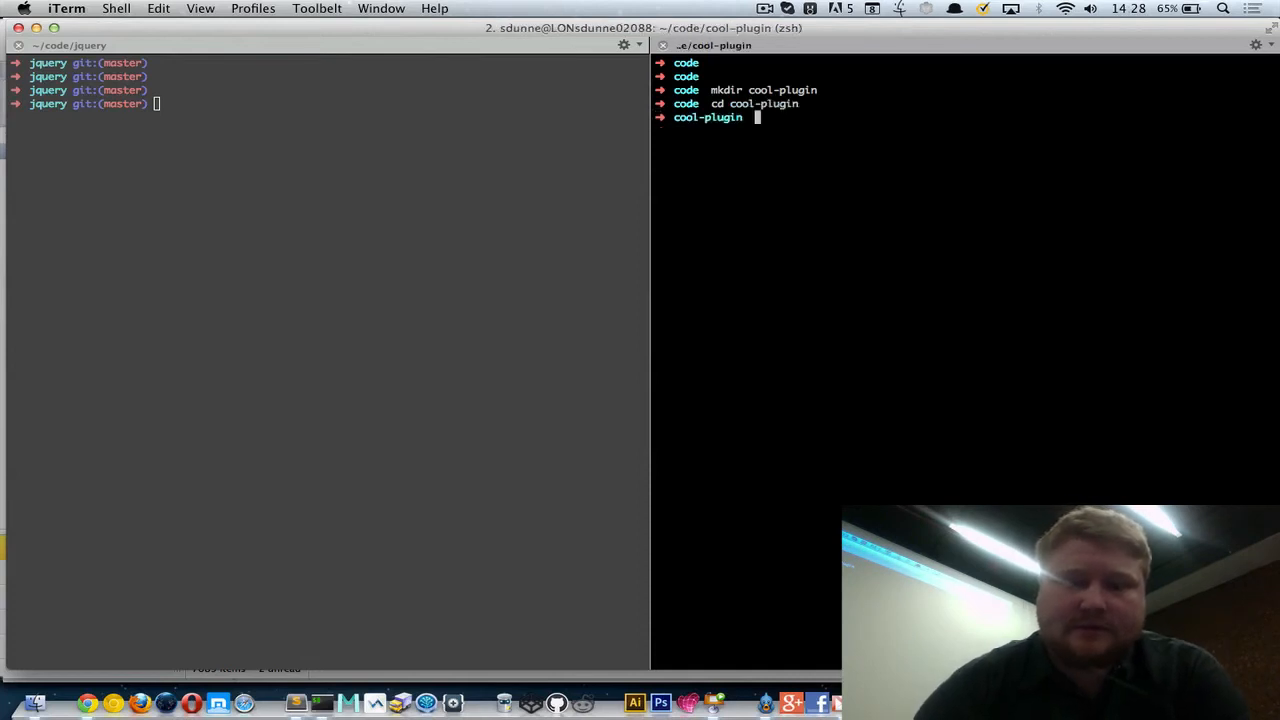
Step: Scaffold cool-plugin with grunt-init, accepting defaults like title Cool Plugin, then open it with st
{"action": "type", "text": "grunt"}
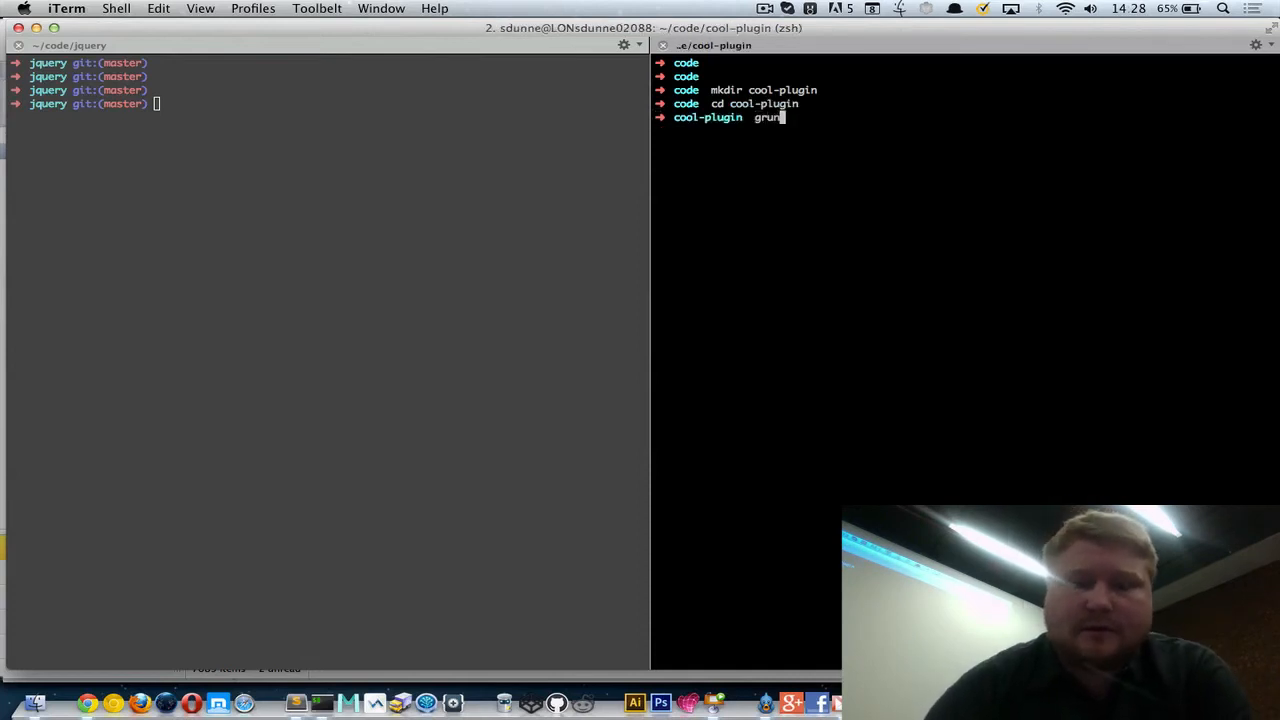
{"action": "type", "text": "-init jquery"}
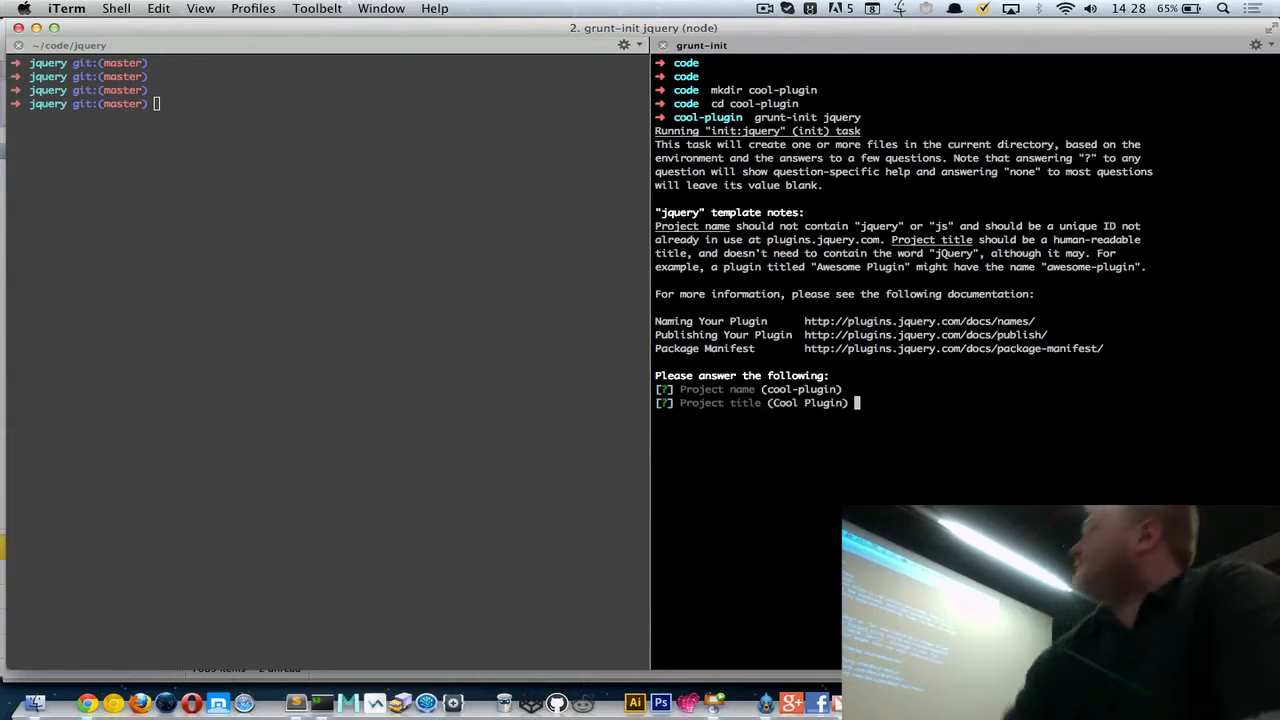
{"action": "key", "text": "Return"}
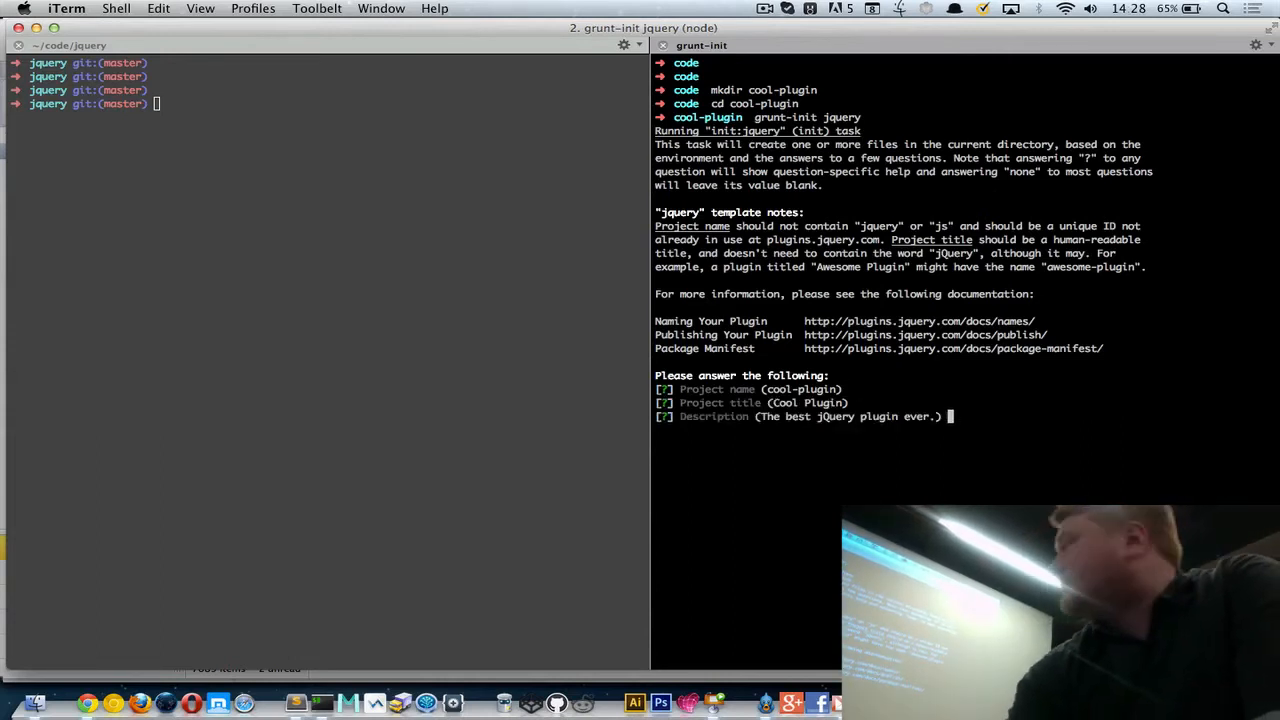
{"action": "key", "text": "Return"}
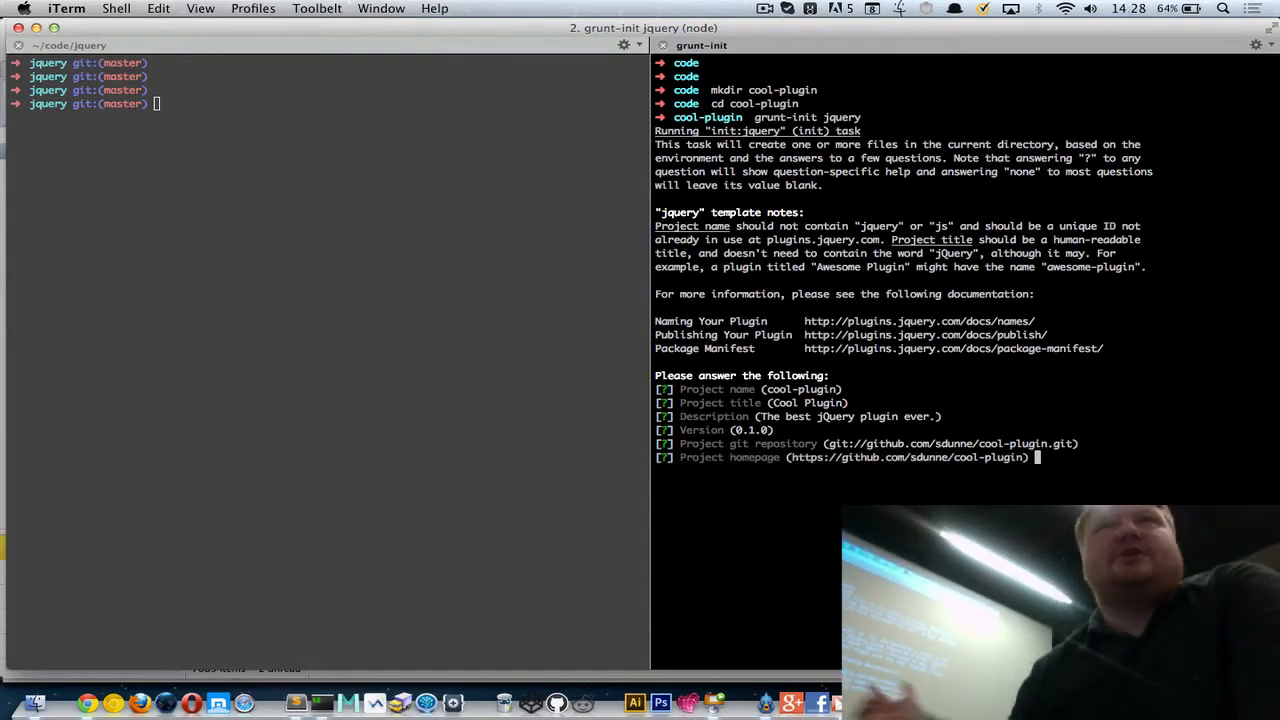
{"action": "key", "text": "Return"}
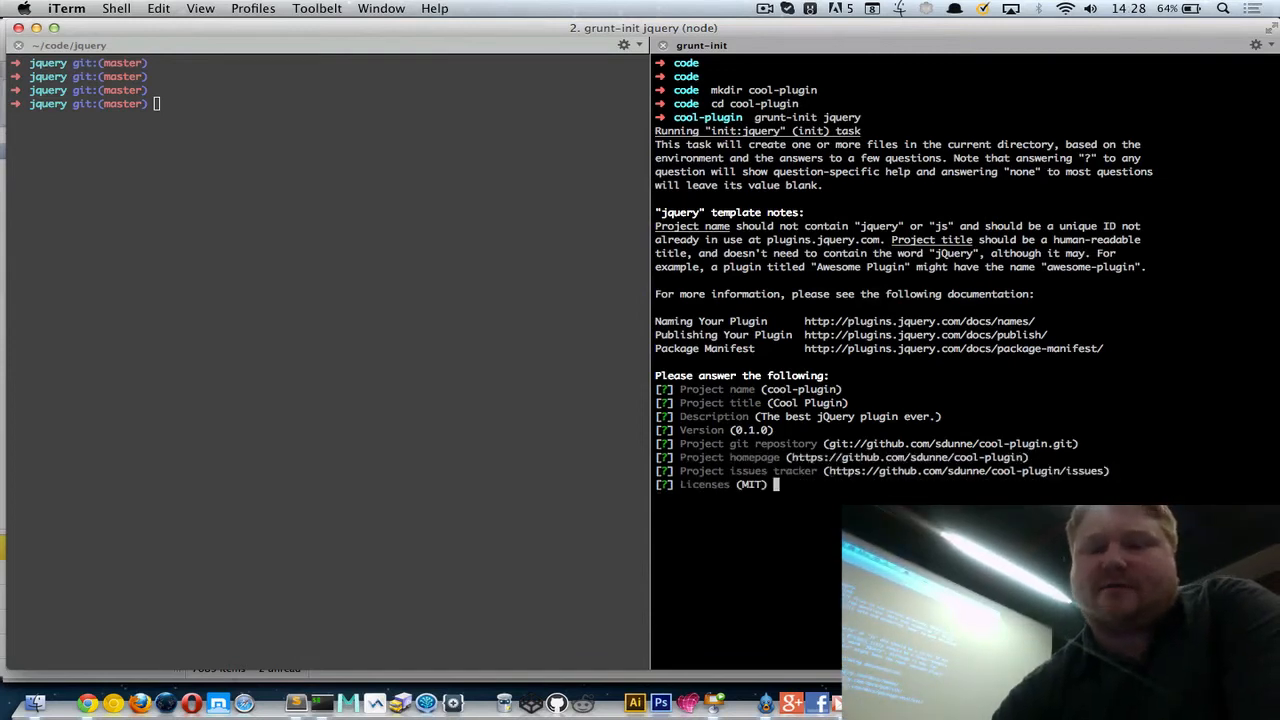
{"action": "key", "text": "Return"}
{"action": "type", "text": "n"}
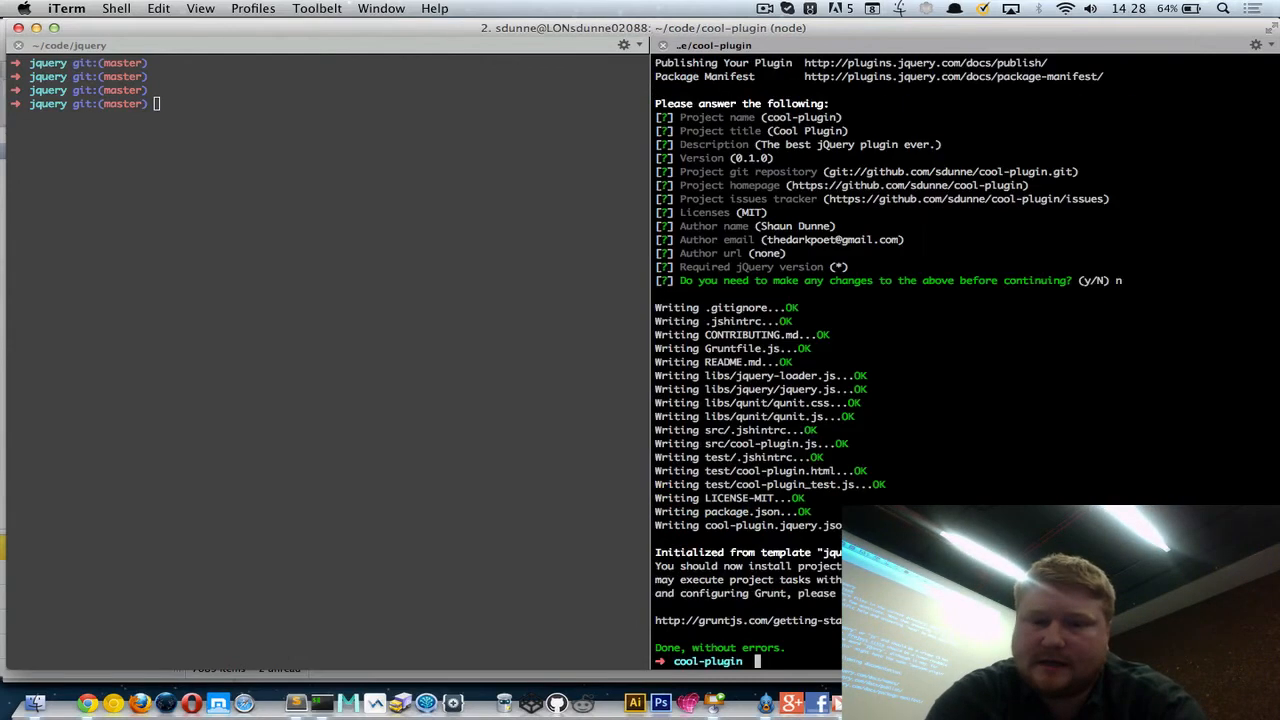
{"action": "type", "text": "st ."}
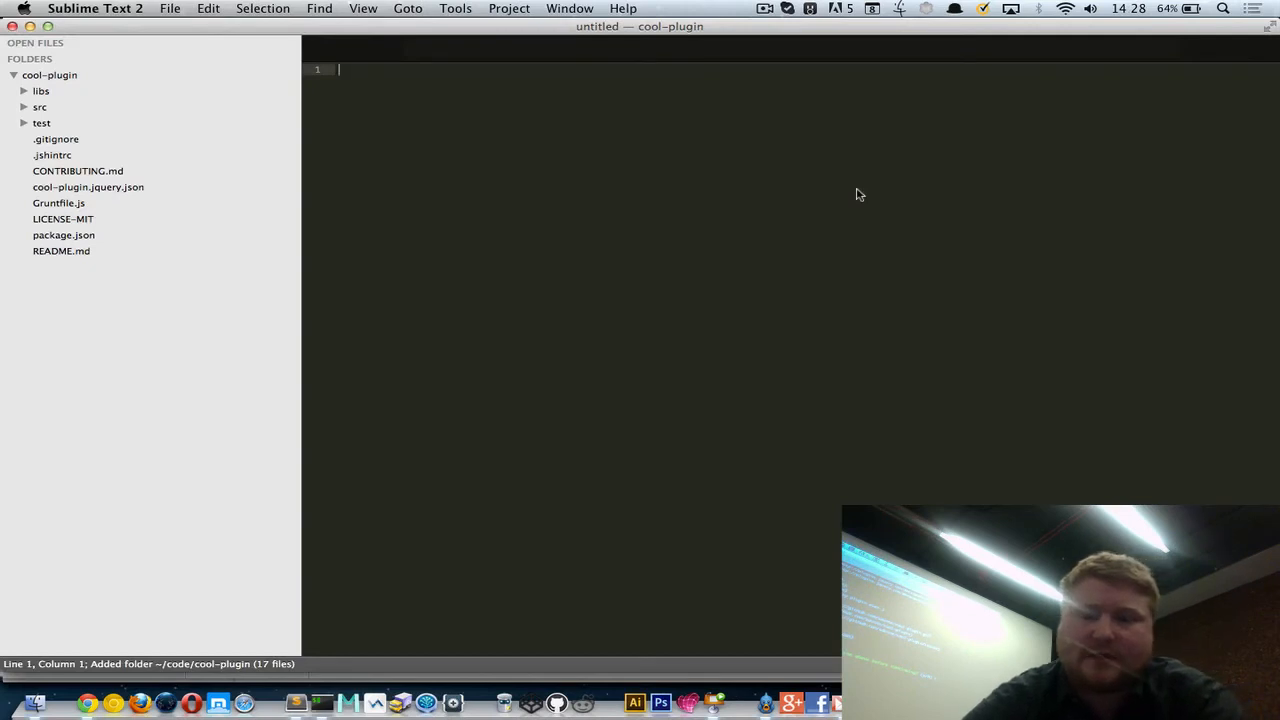
Step: Expand libs, src and test, then browse Gruntfile.js, package.json, cool-plugin.jquery.json and cool-plugin.js
{"action": "left_click", "coordinate": [41, 91]}
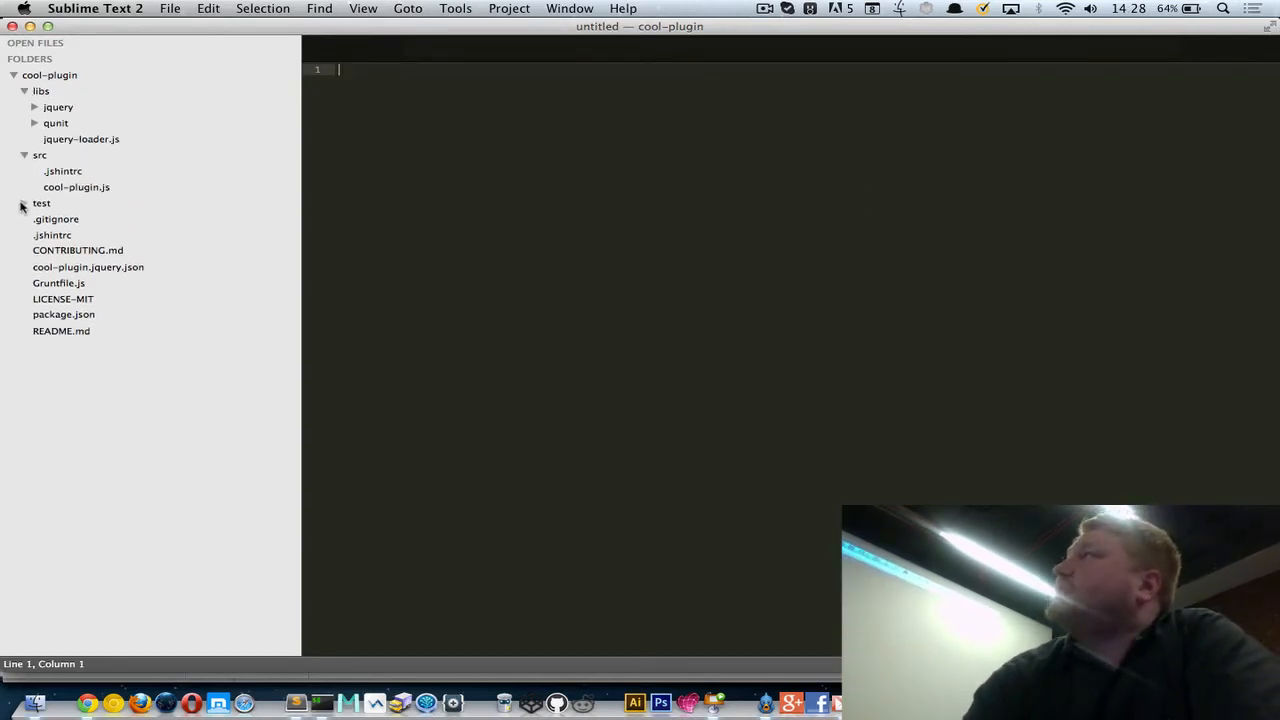
{"action": "left_click", "coordinate": [24, 203]}
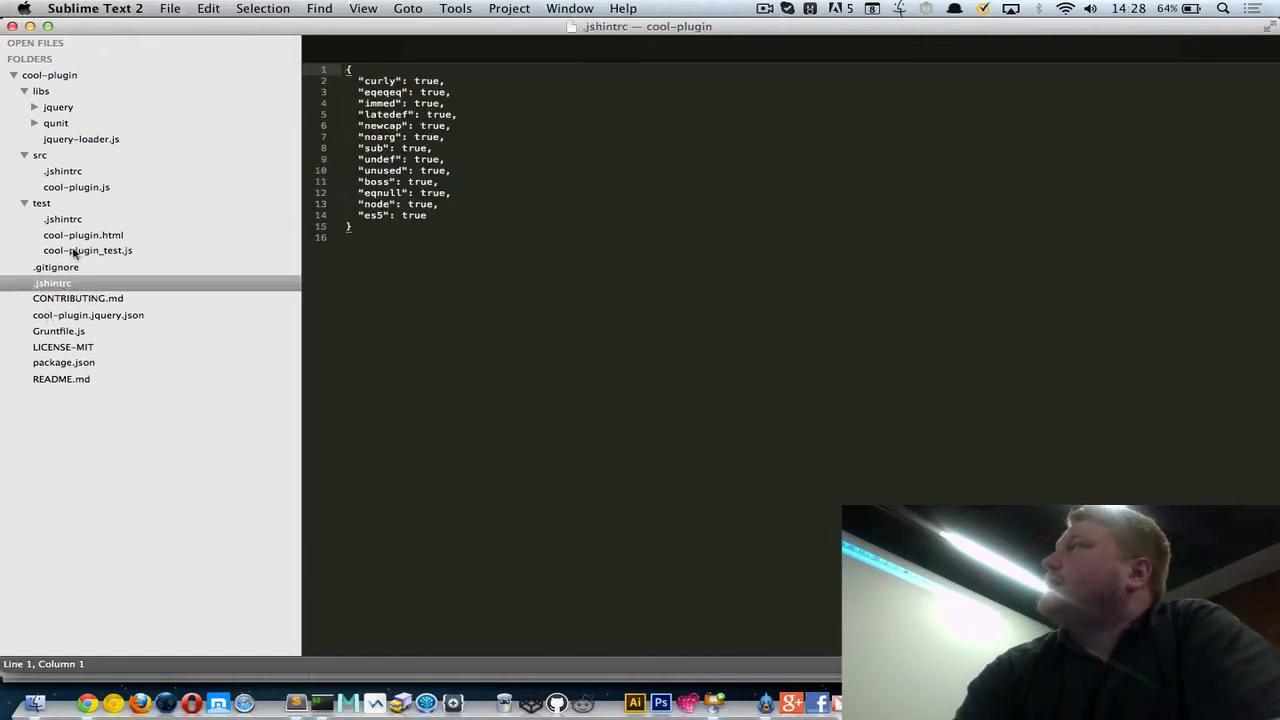
{"action": "left_click", "coordinate": [58, 331]}
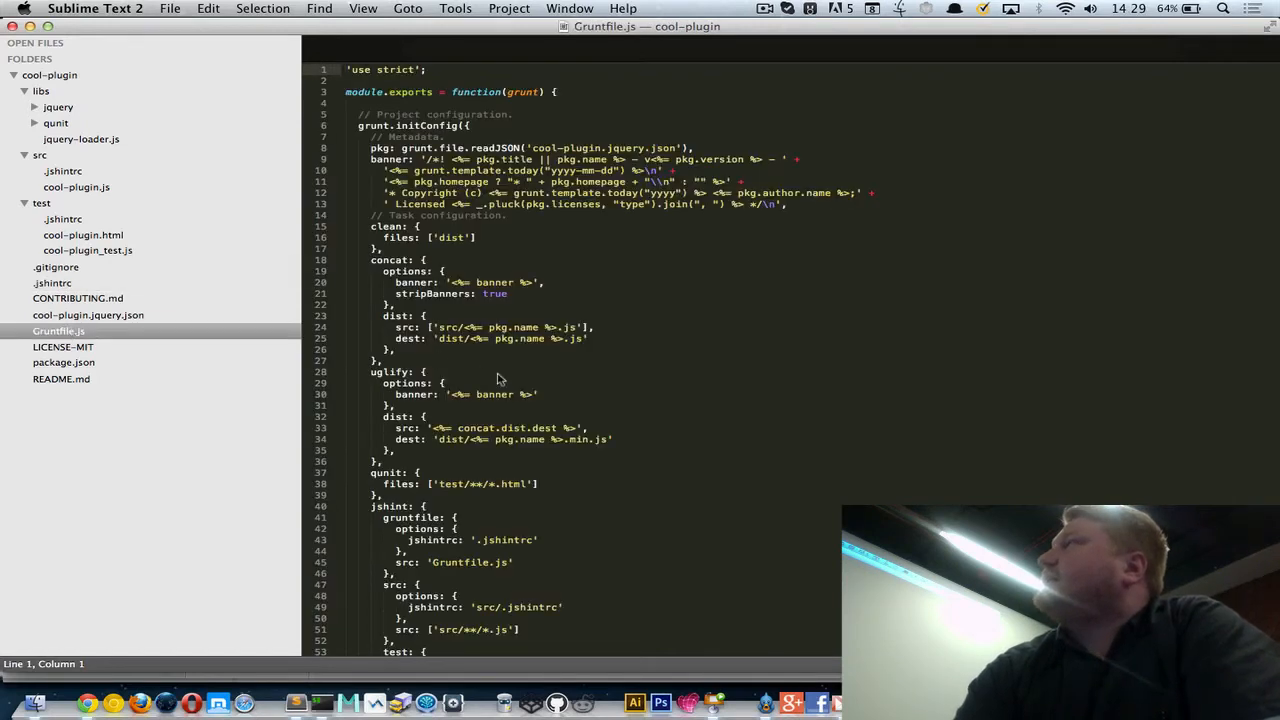
{"action": "scroll", "scroll_direction": "down", "scroll_amount": 3}
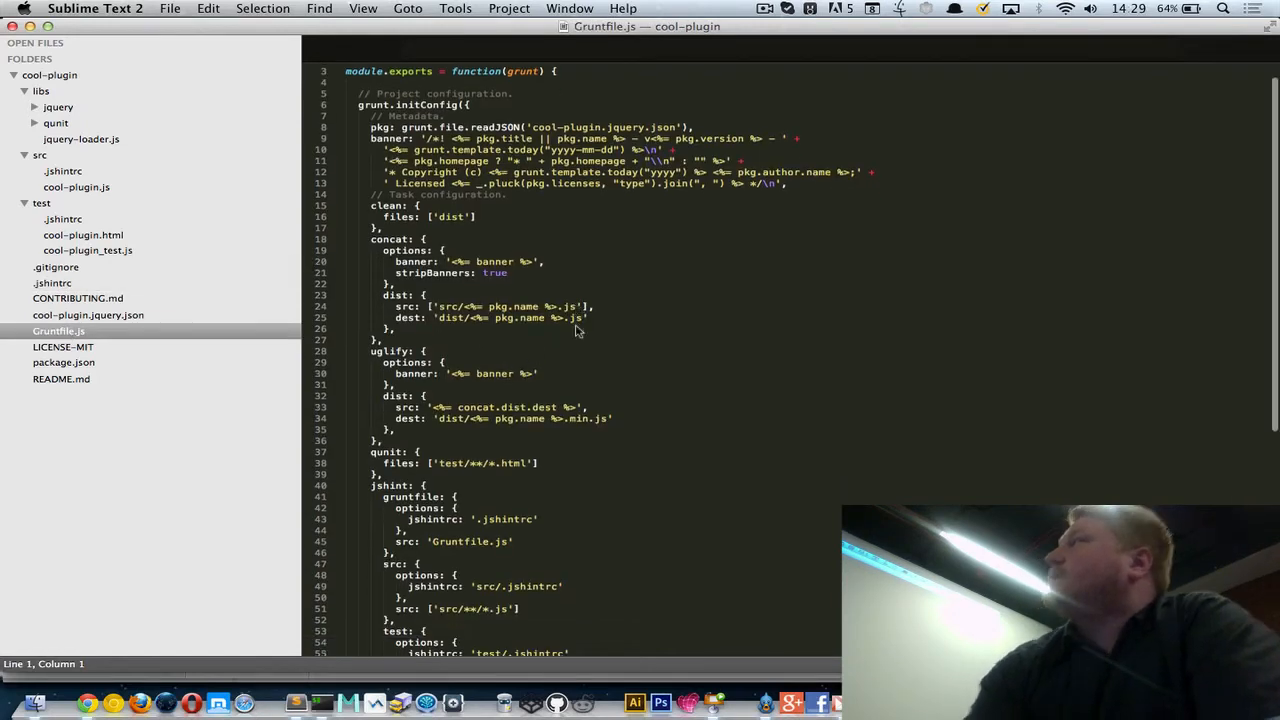
{"action": "scroll", "scroll_direction": "down", "scroll_amount": 3}
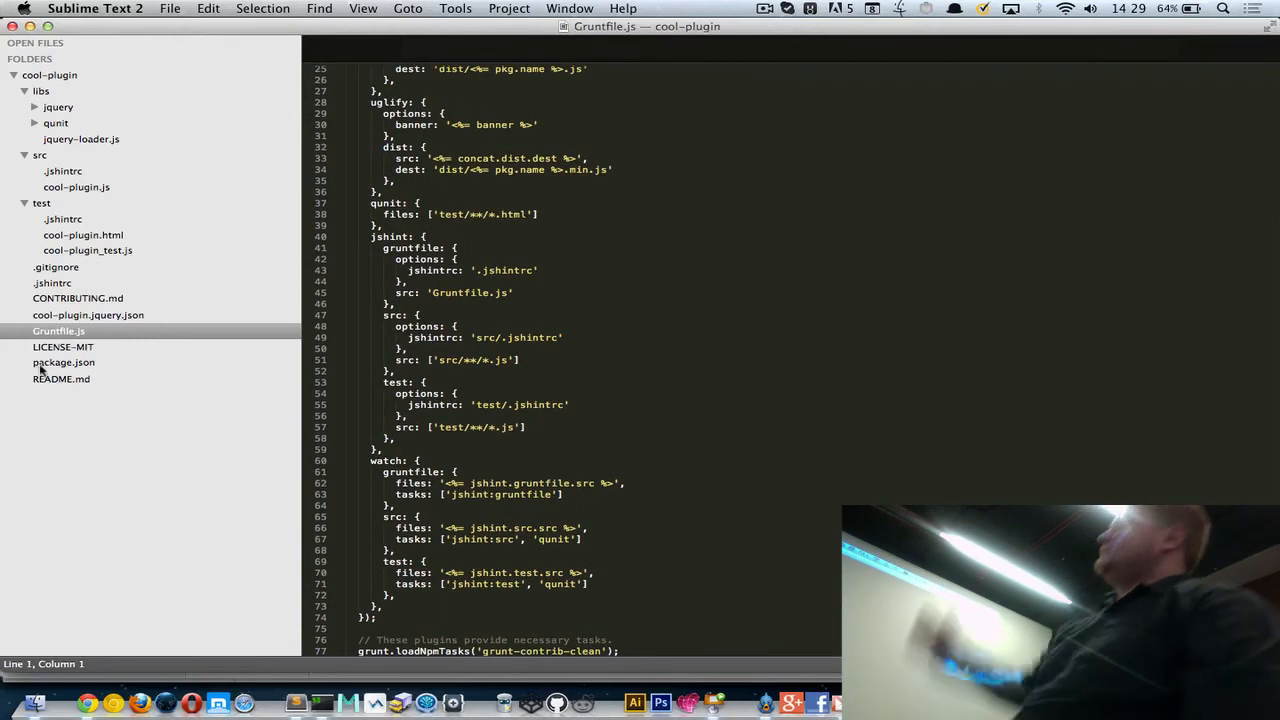
{"action": "left_click", "coordinate": [64, 362]}
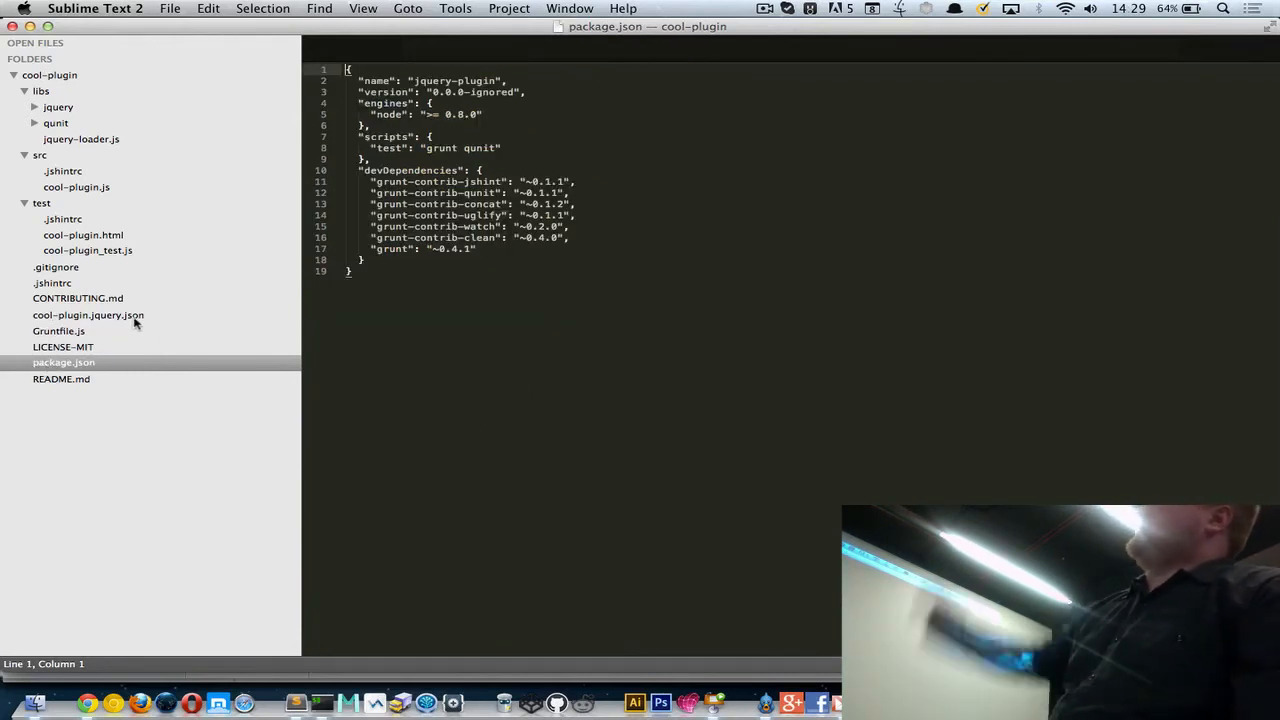
{"action": "left_click", "coordinate": [88, 315]}
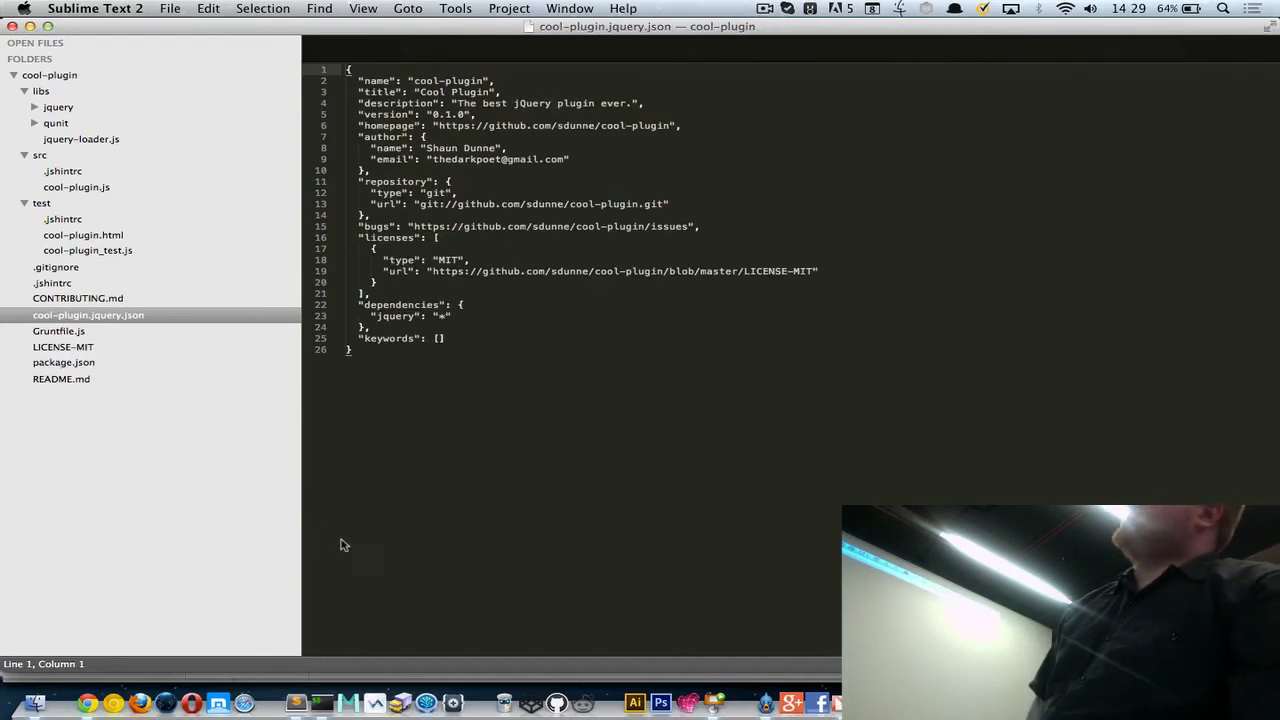
{"action": "mouse_move", "coordinate": [361, 518]}
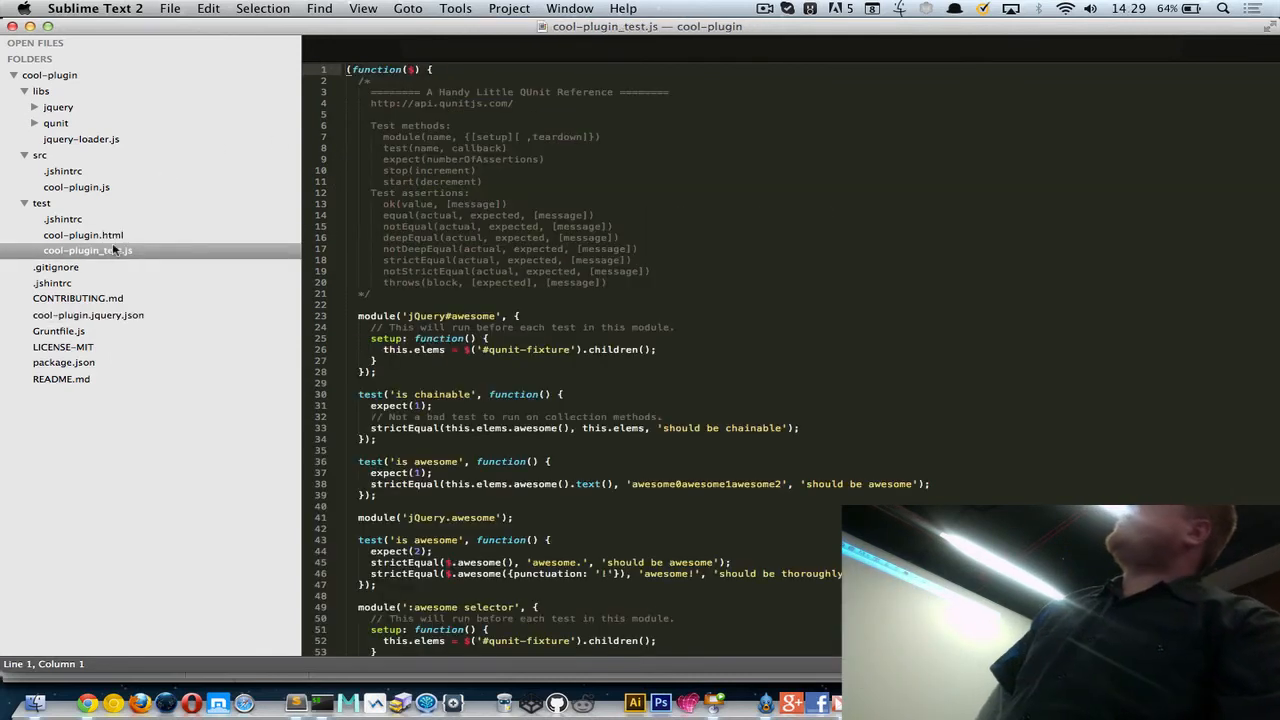
{"action": "scroll", "scroll_direction": "down", "scroll_amount": 3}
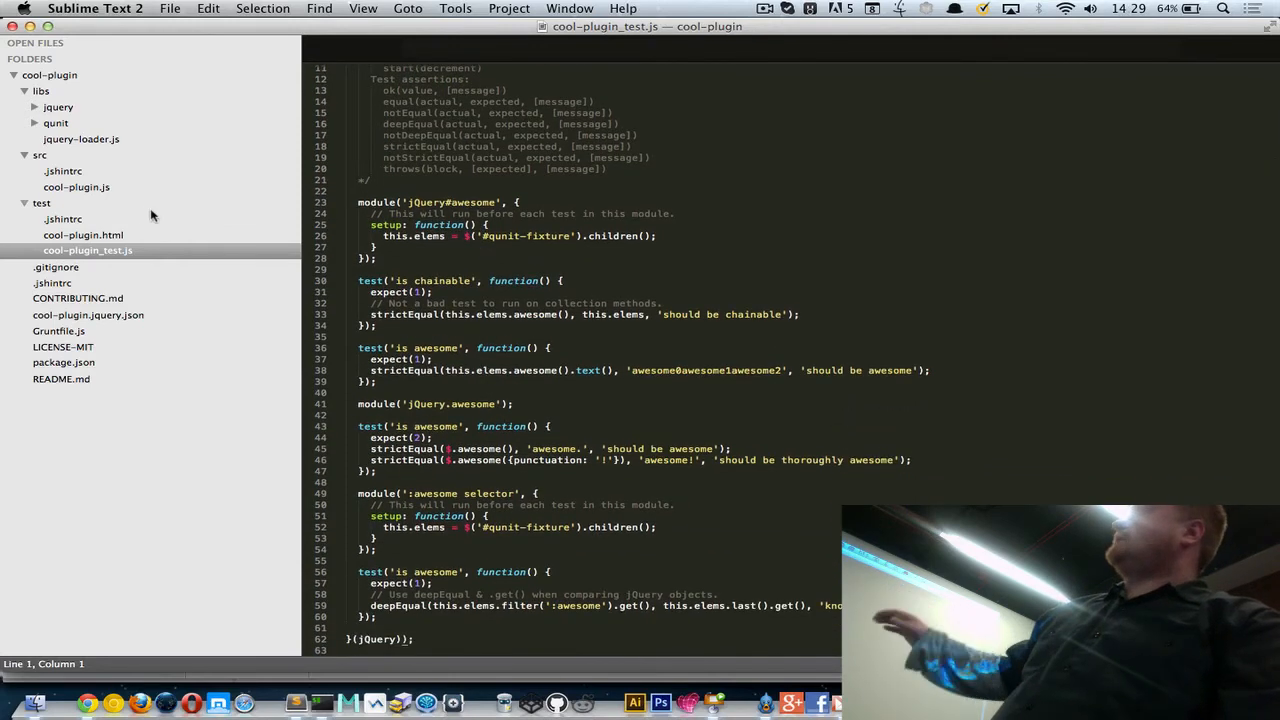
{"action": "left_click", "coordinate": [76, 187]}
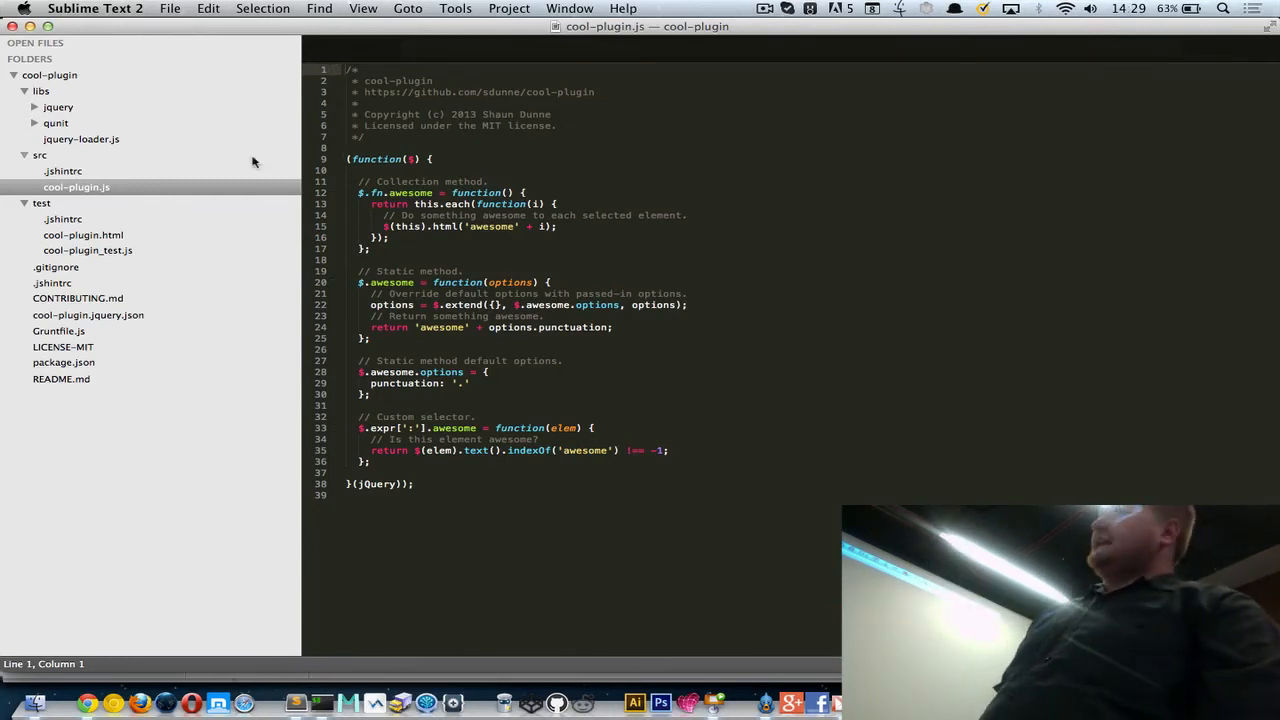
{"action": "mouse_move", "coordinate": [203, 158]}
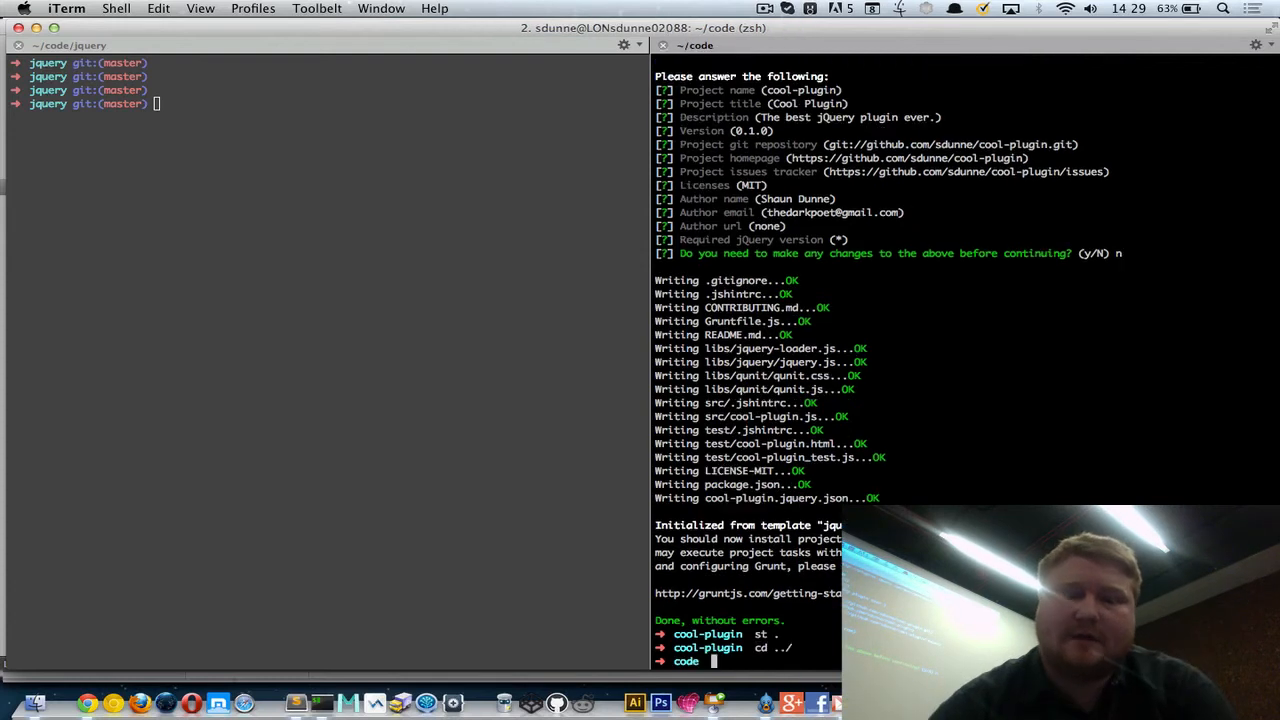
Step: Make the app directory and begin typing the grunt-init grunfile command
{"action": "type", "text": "mkdir"}
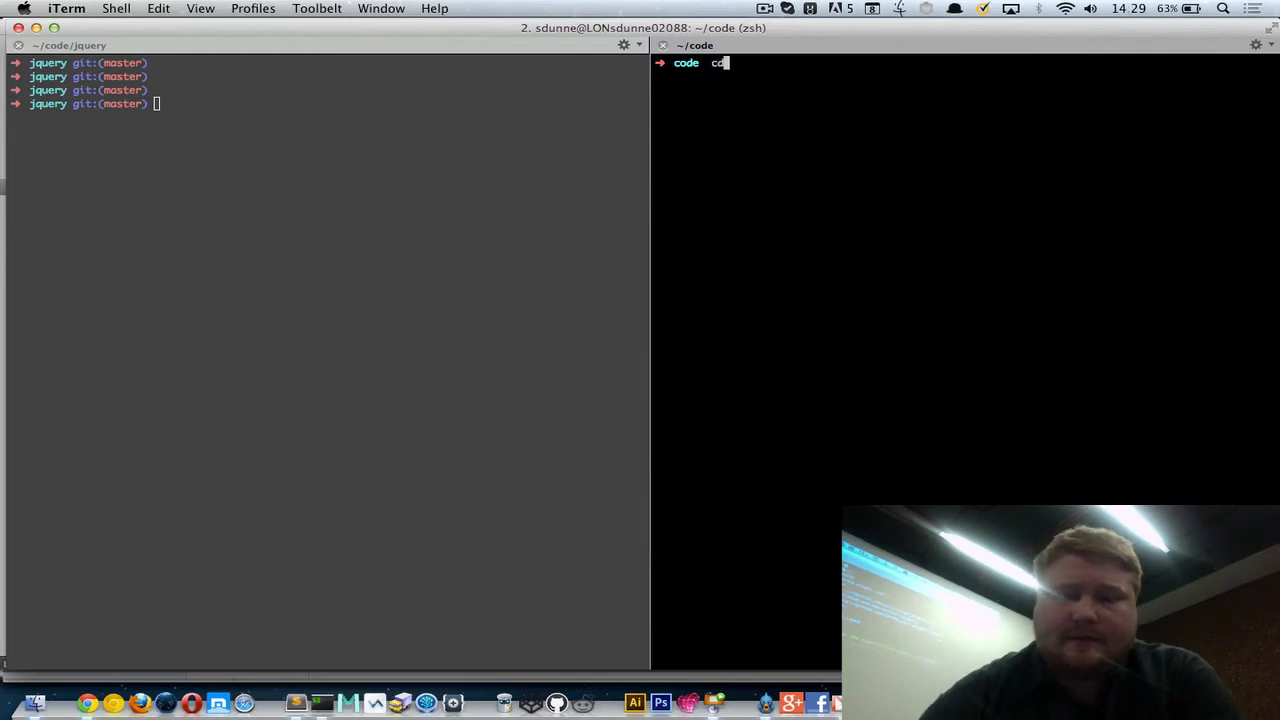
{"action": "type", "text": " app"}
{"action": "key", "text": "Return"}
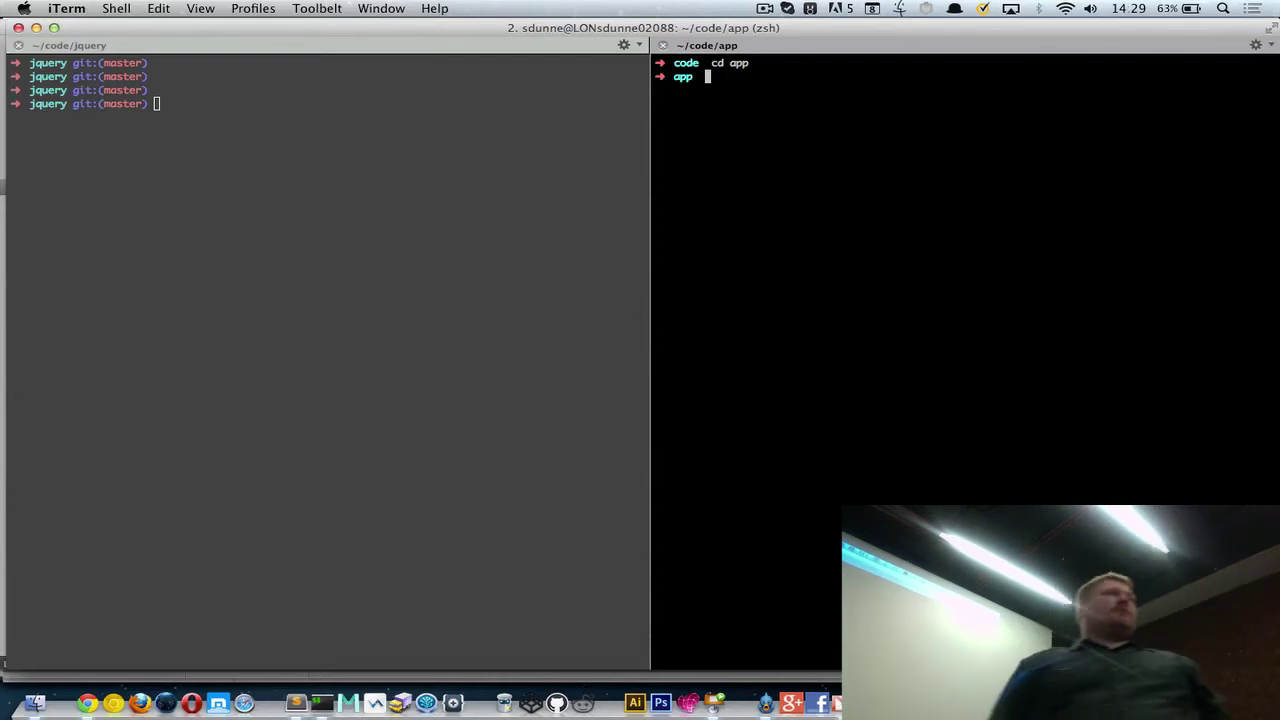
{"action": "type", "text": "grunt-"}
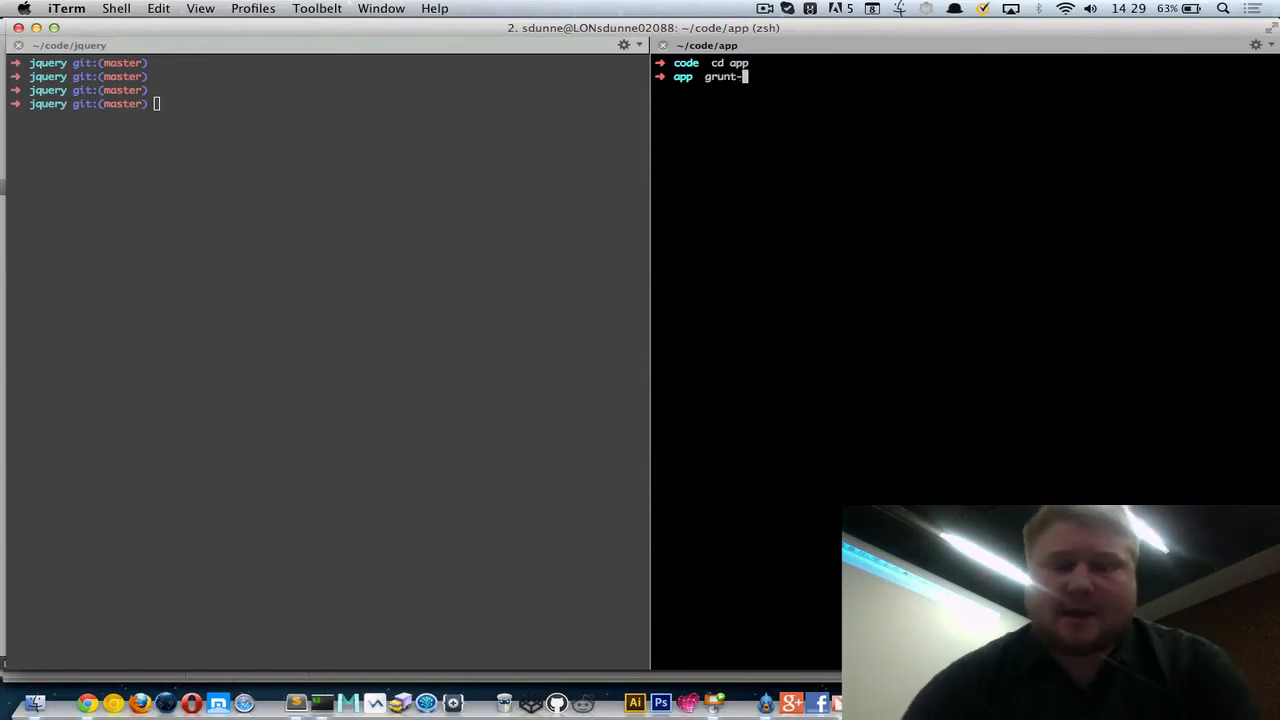
{"action": "type", "text": "init grunfile"}
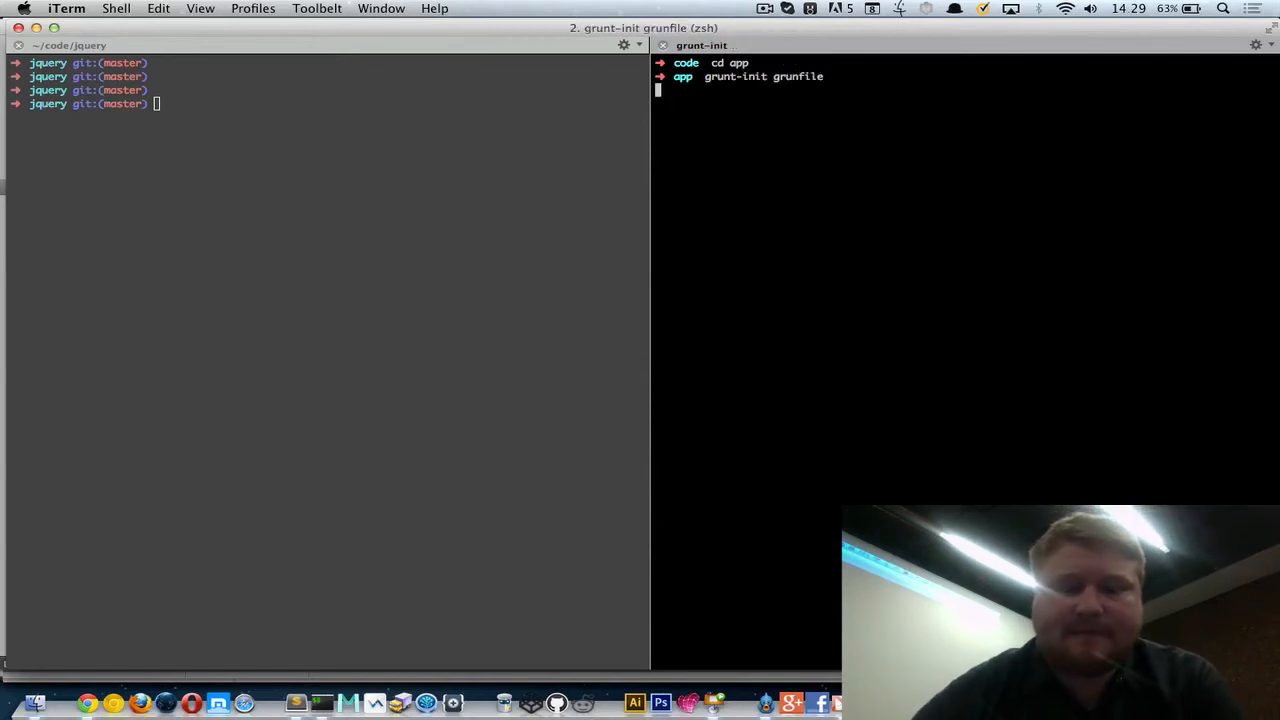
Step: Run grunt-init grunfile, then grunt-init grunt, both failing, and start retyping grunt-init gruntf
{"action": "key", "text": "Return"}
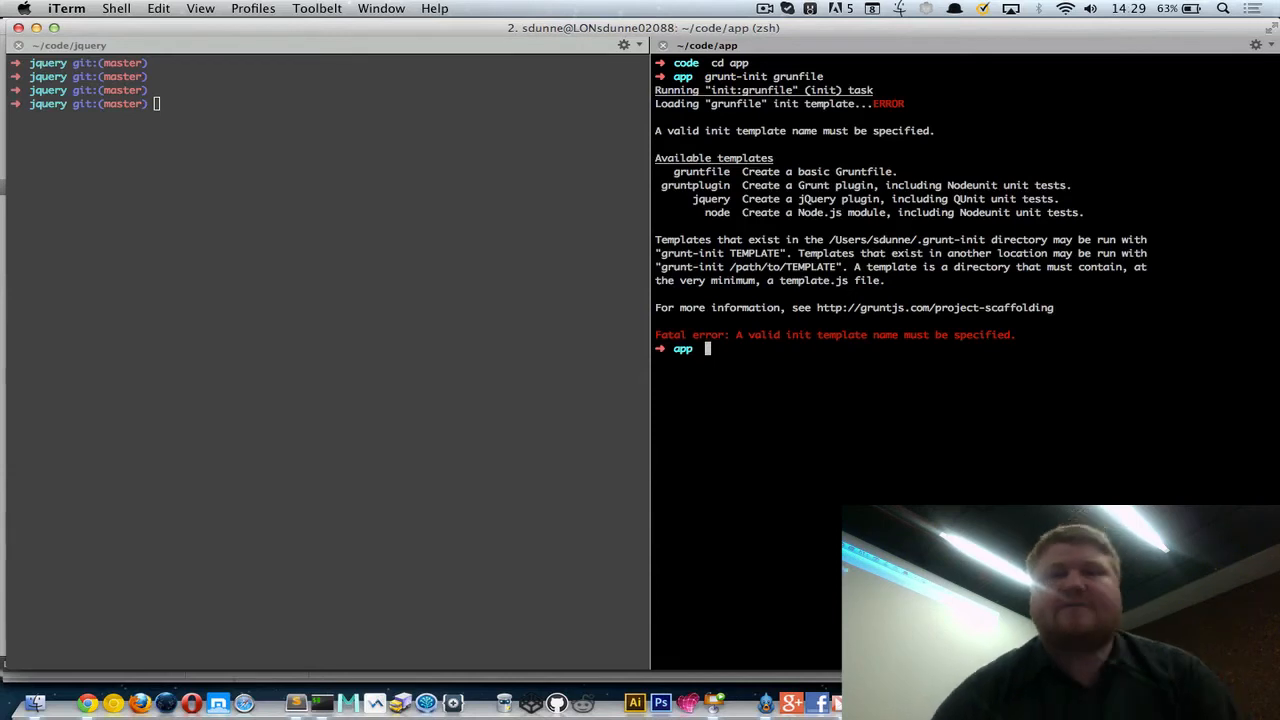
{"action": "type", "text": "grunt"}
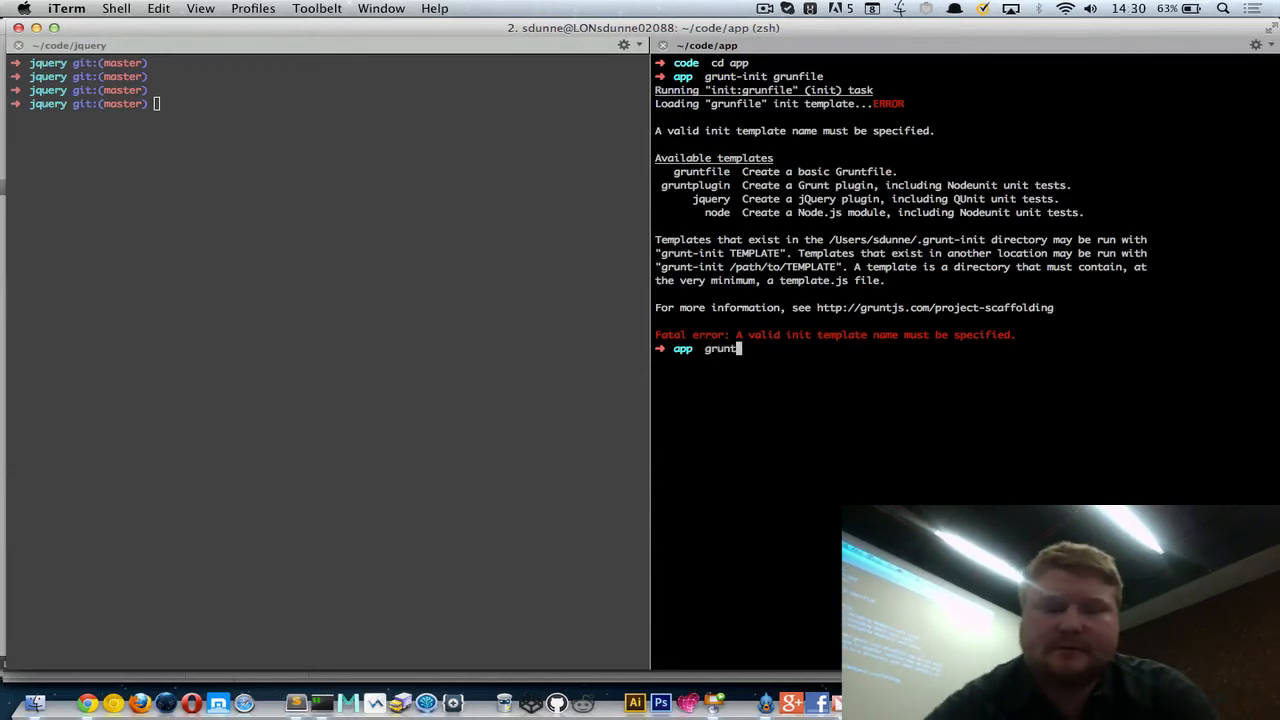
{"action": "type", "text": "-init grunt"}
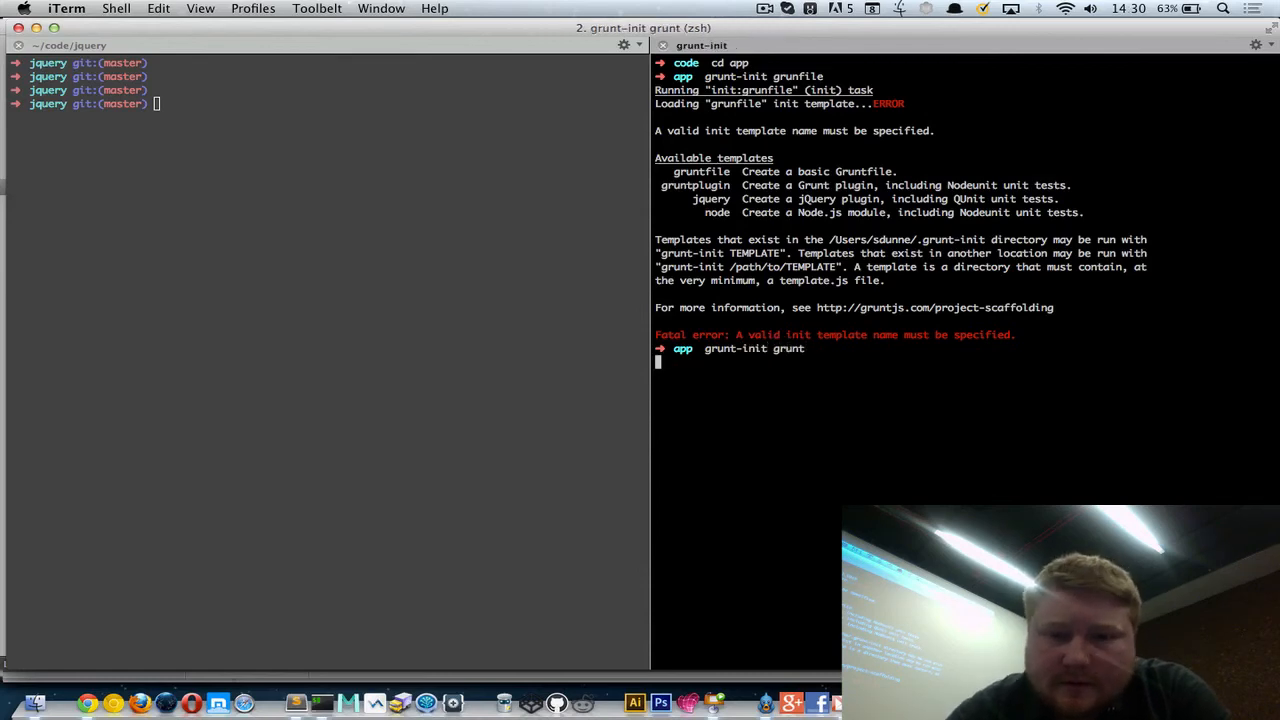
{"action": "key", "text": "Return"}
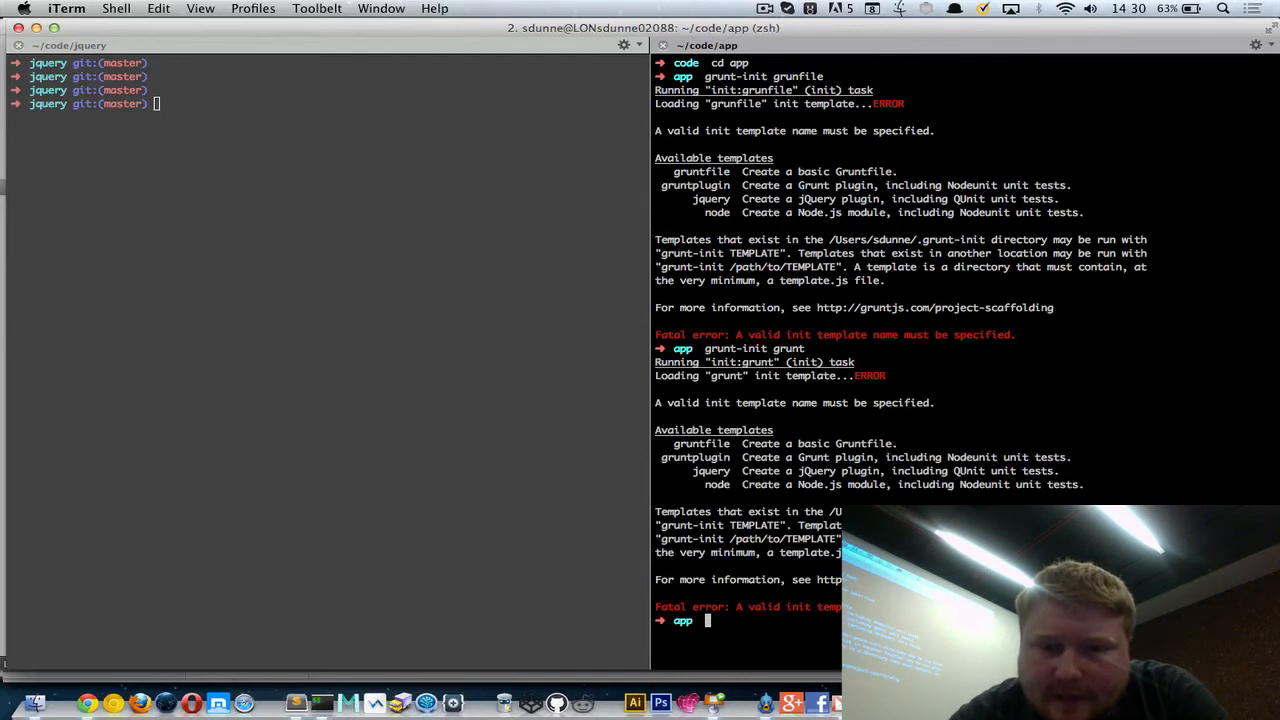
{"action": "type", "text": "grunt-init grunt"}
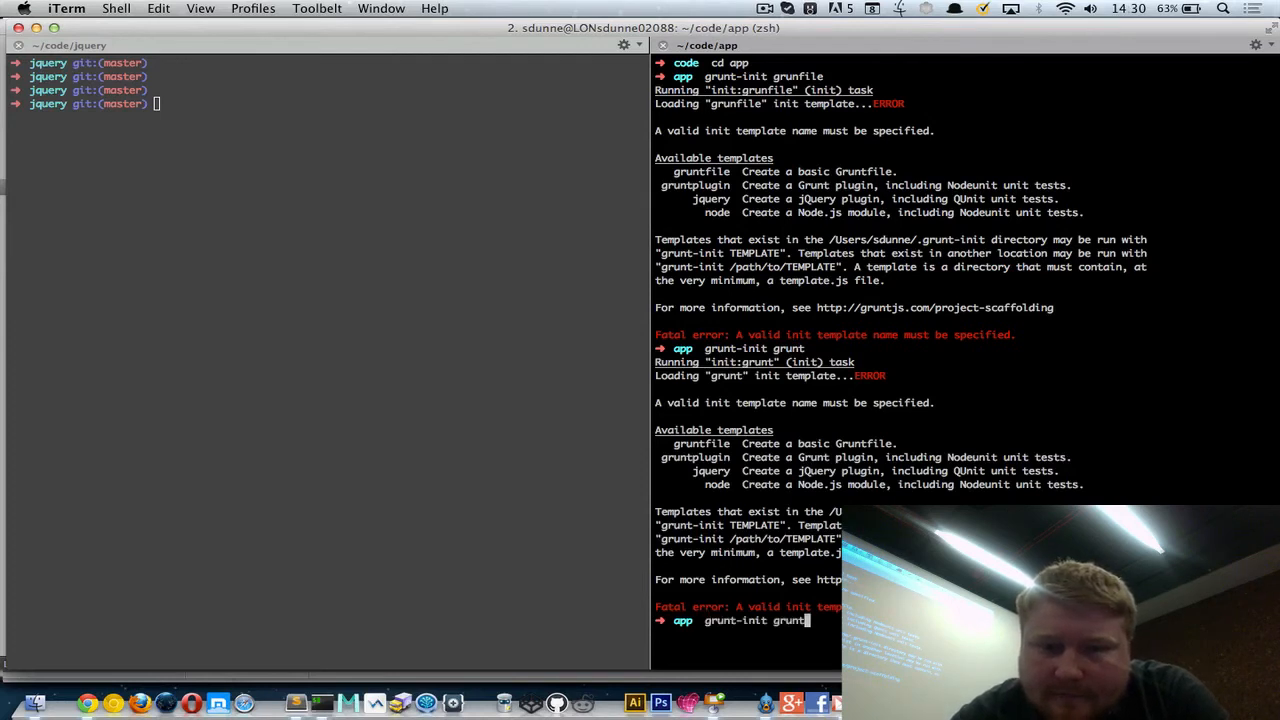
{"action": "type", "text": "f"}
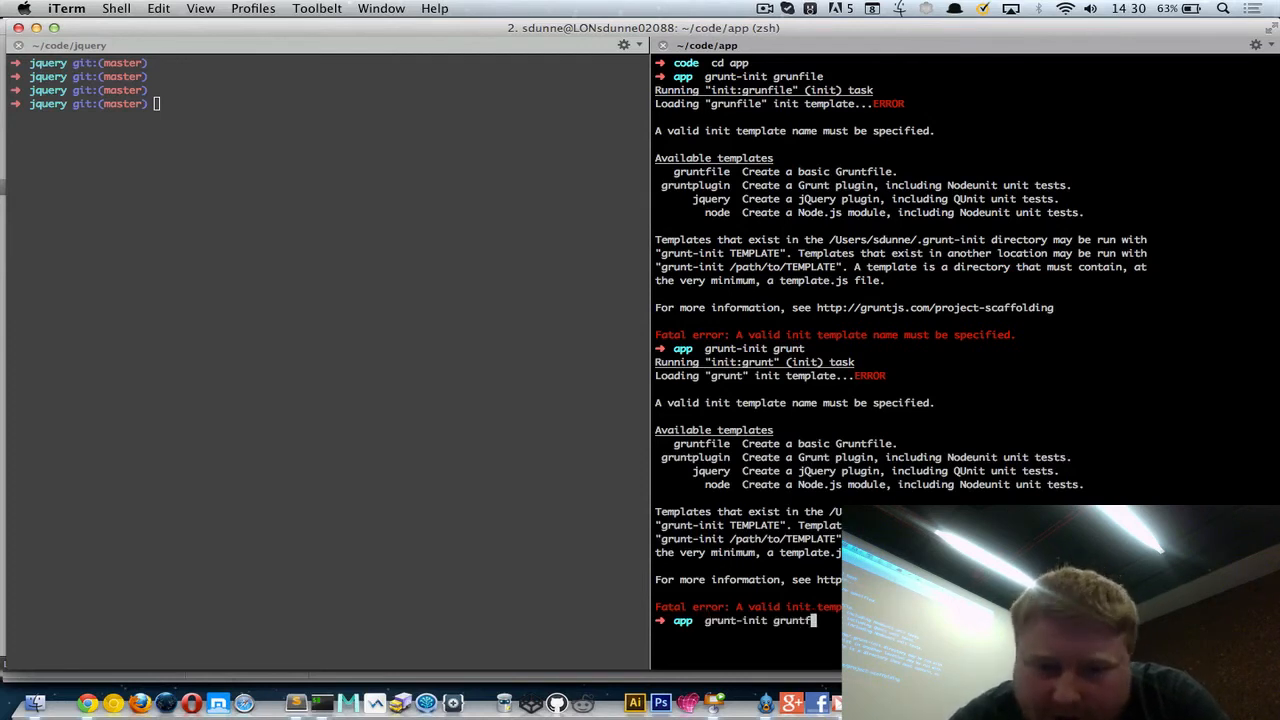
Step: Run grunt-init gruntfile, answering y for DOM, concat/minify and package.json, n for changes
{"action": "key", "text": "Return"}
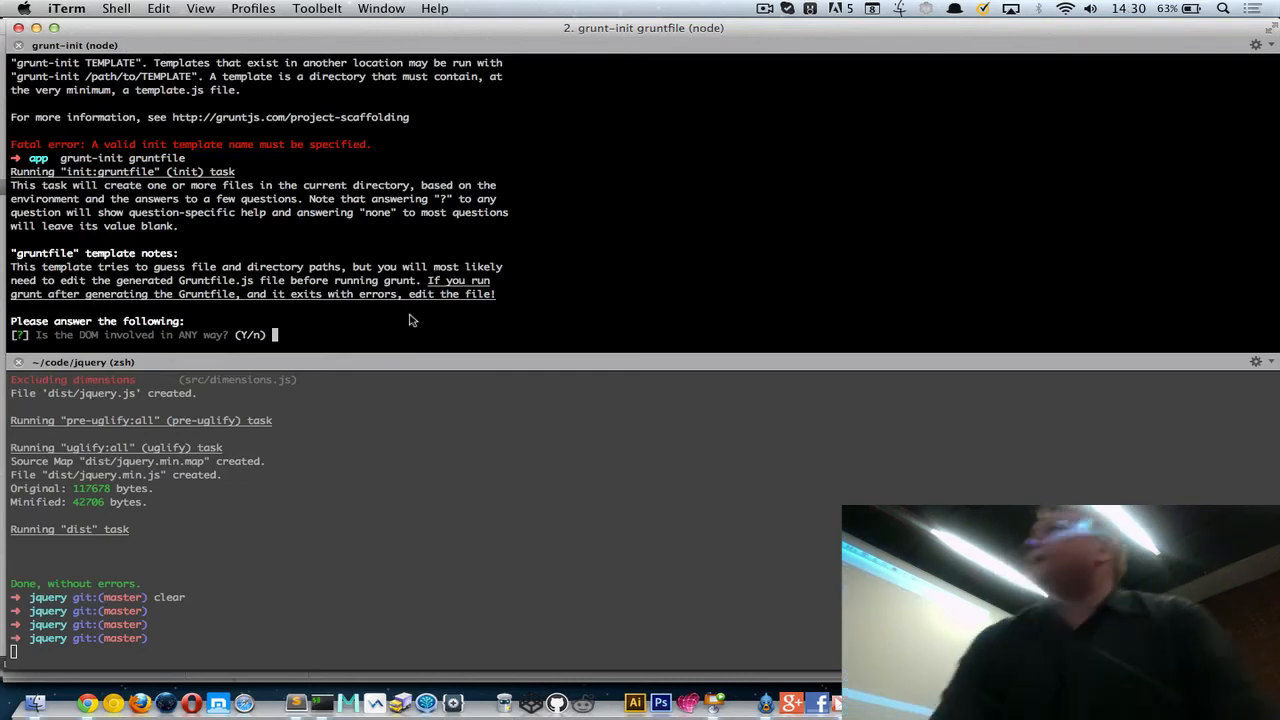
{"action": "type", "text": "y"}
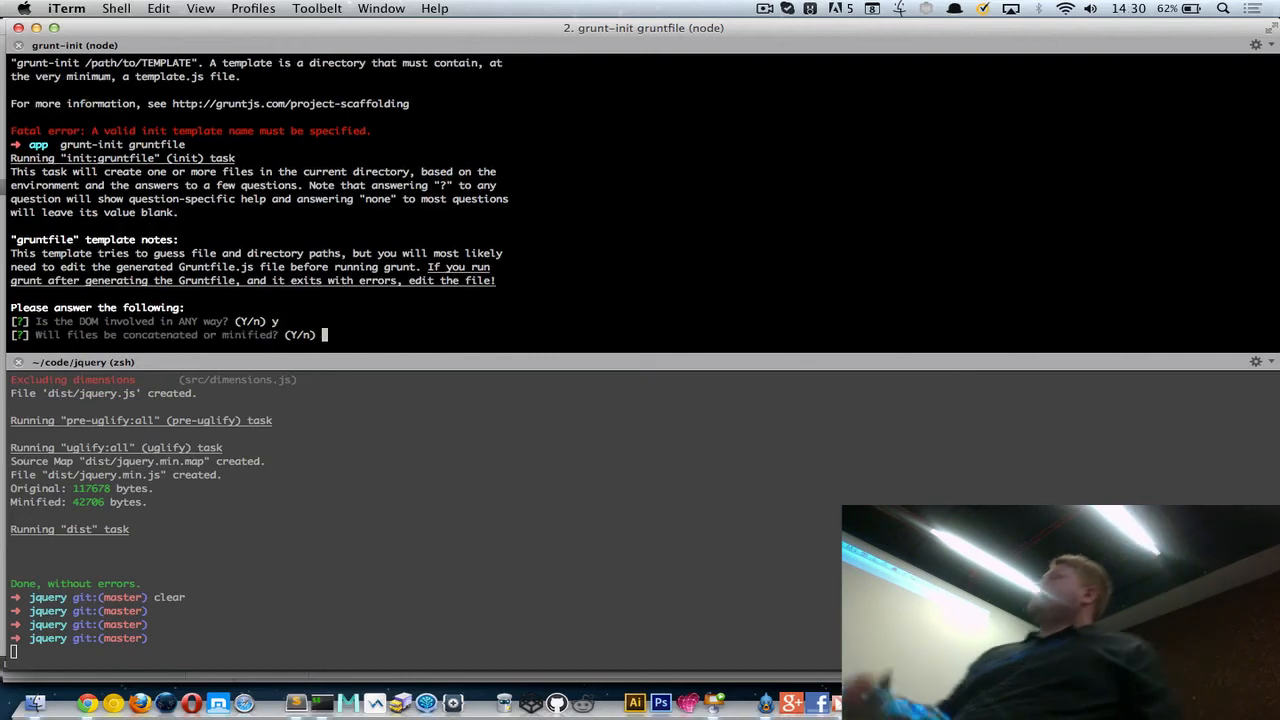
{"action": "type", "text": "y"}
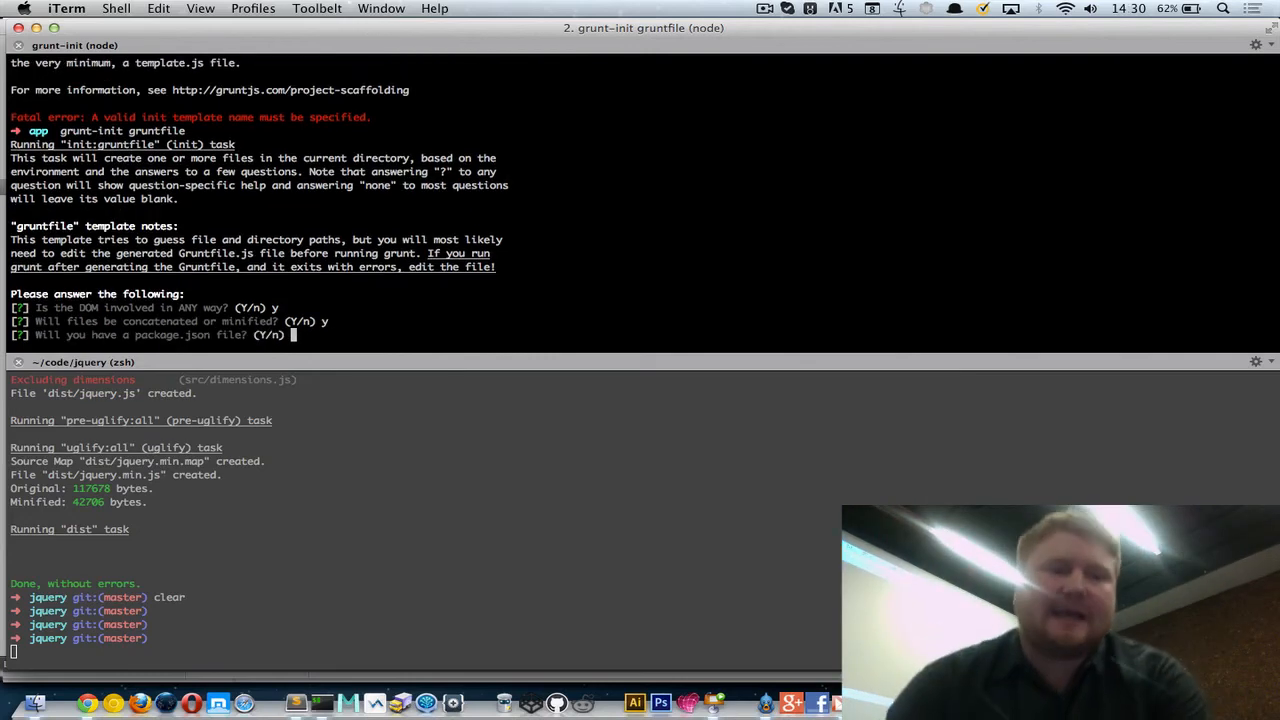
{"action": "key", "text": "Return"}
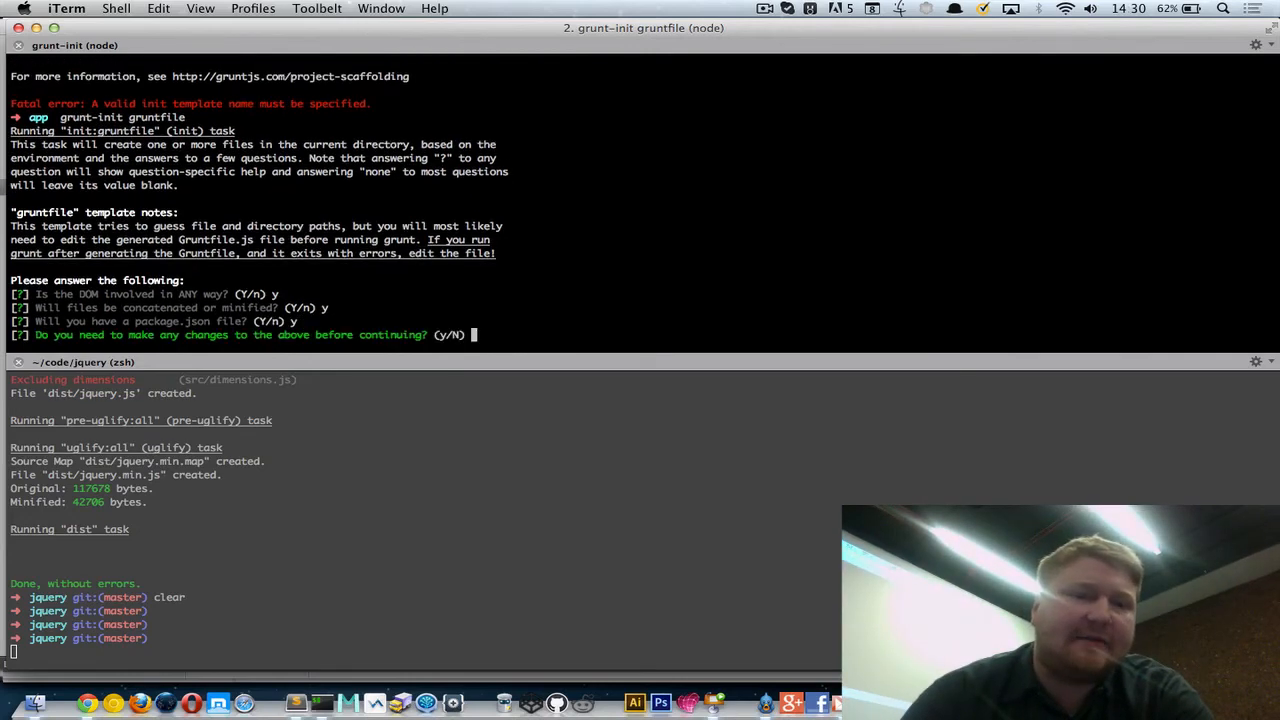
{"action": "type", "text": "n"}
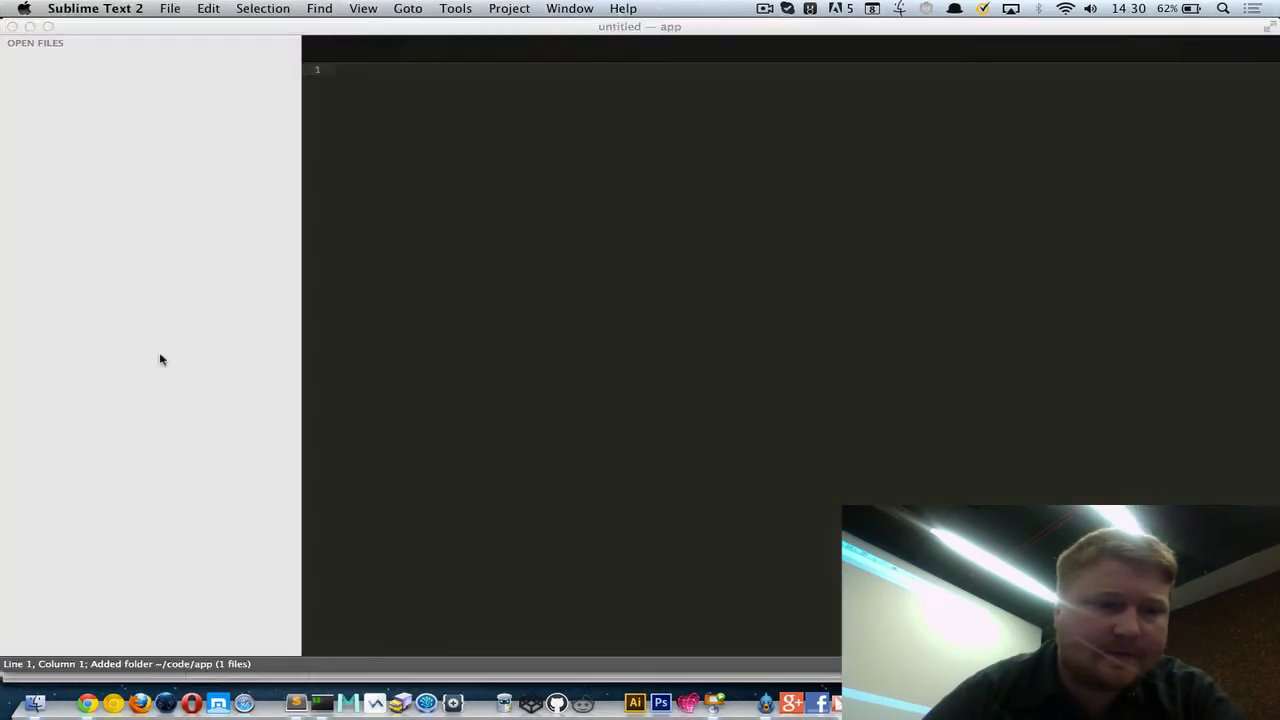
{"action": "left_click", "coordinate": [58, 91]}
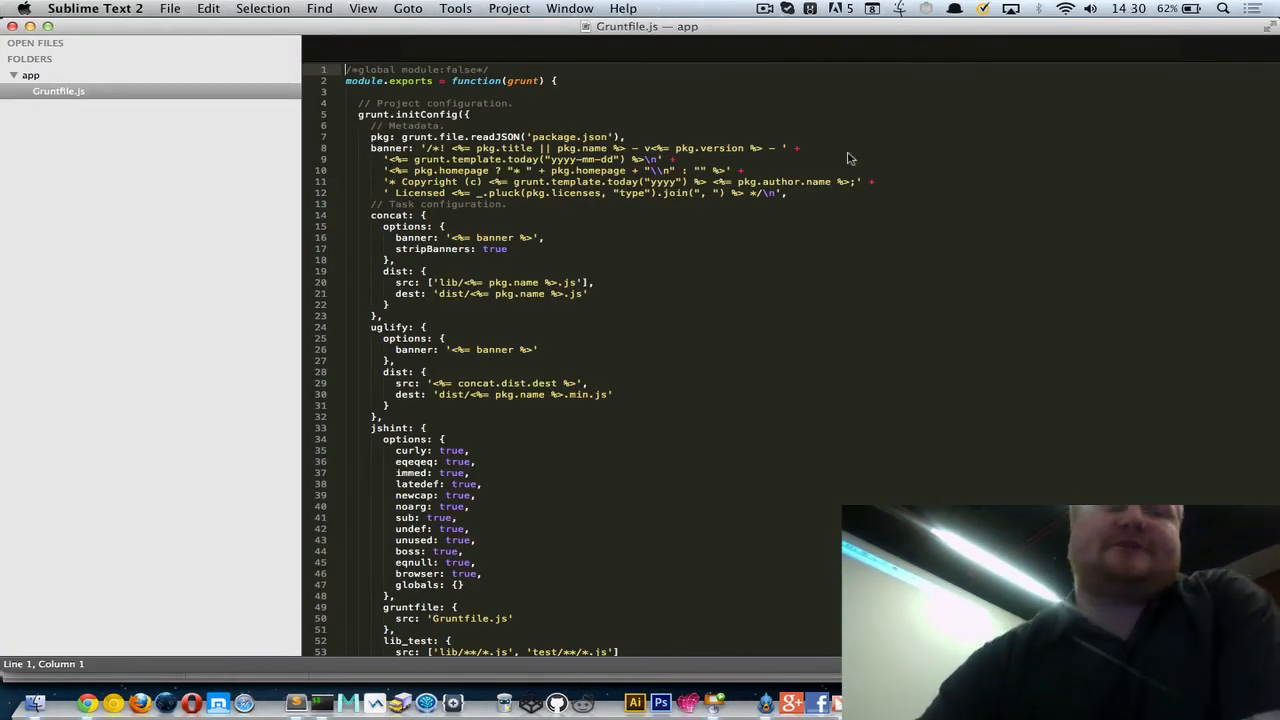
{"action": "scroll", "scroll_direction": "down", "scroll_amount": 3}
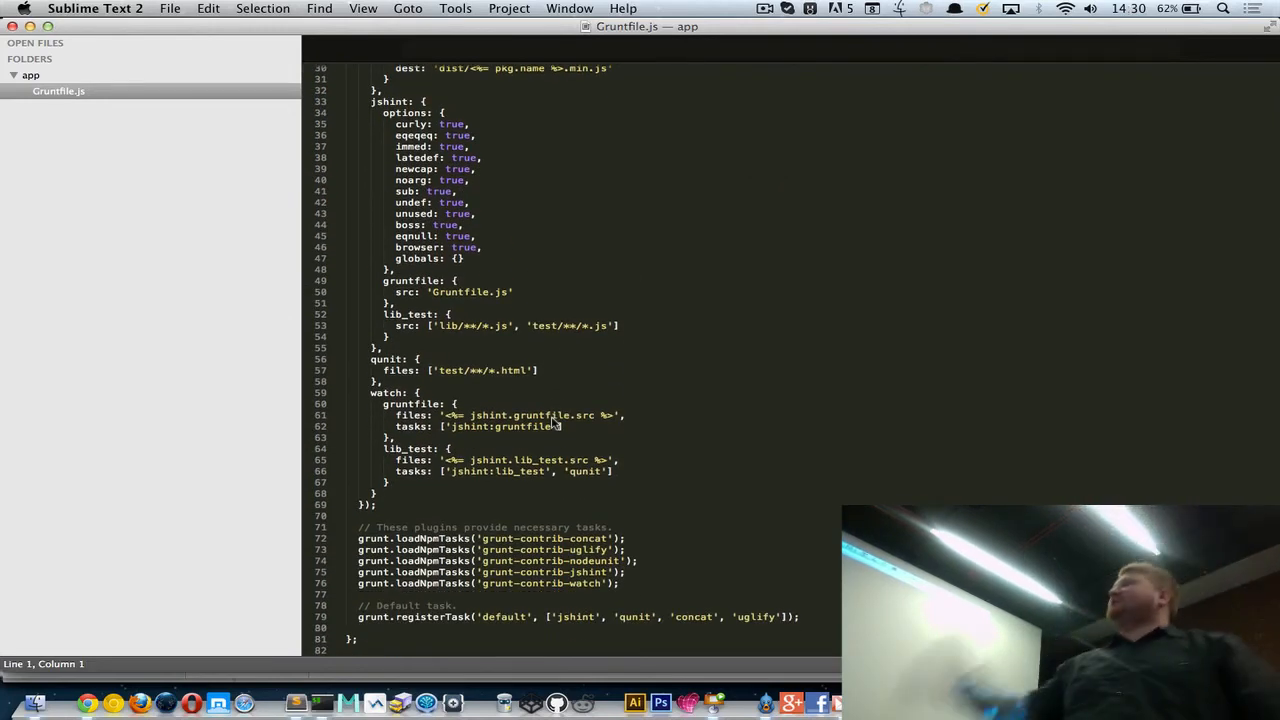
{"action": "scroll", "scroll_direction": "up", "scroll_amount": 3}
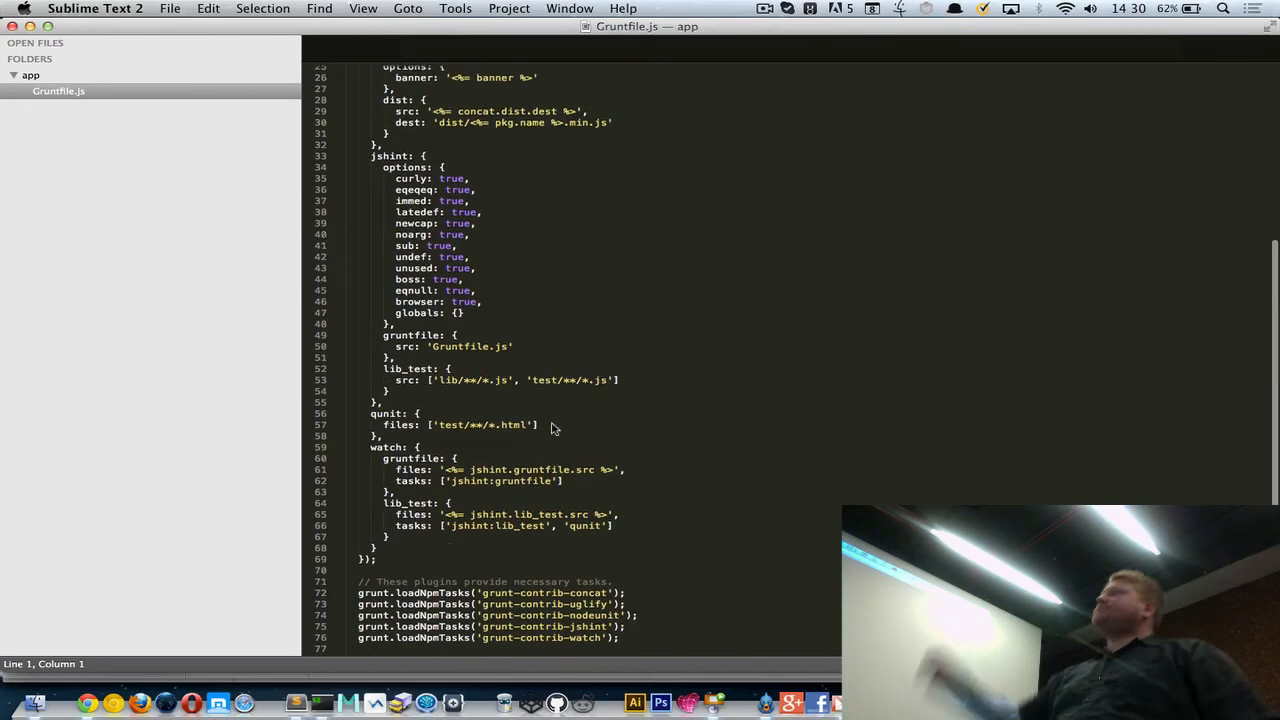
{"action": "scroll", "scroll_direction": "down", "scroll_amount": 3}
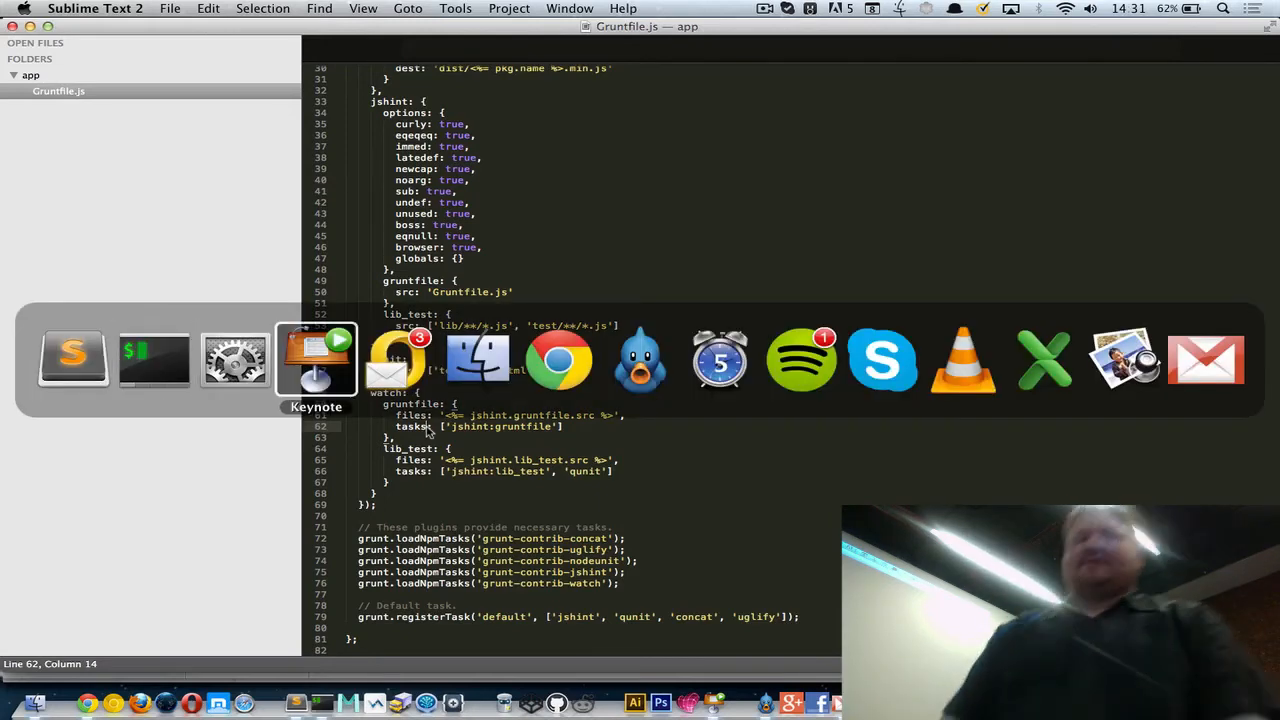
Step: Return to Keynote and show the Watch it slide with scripts and sass watch examples
{"action": "left_click", "coordinate": [317, 360]}
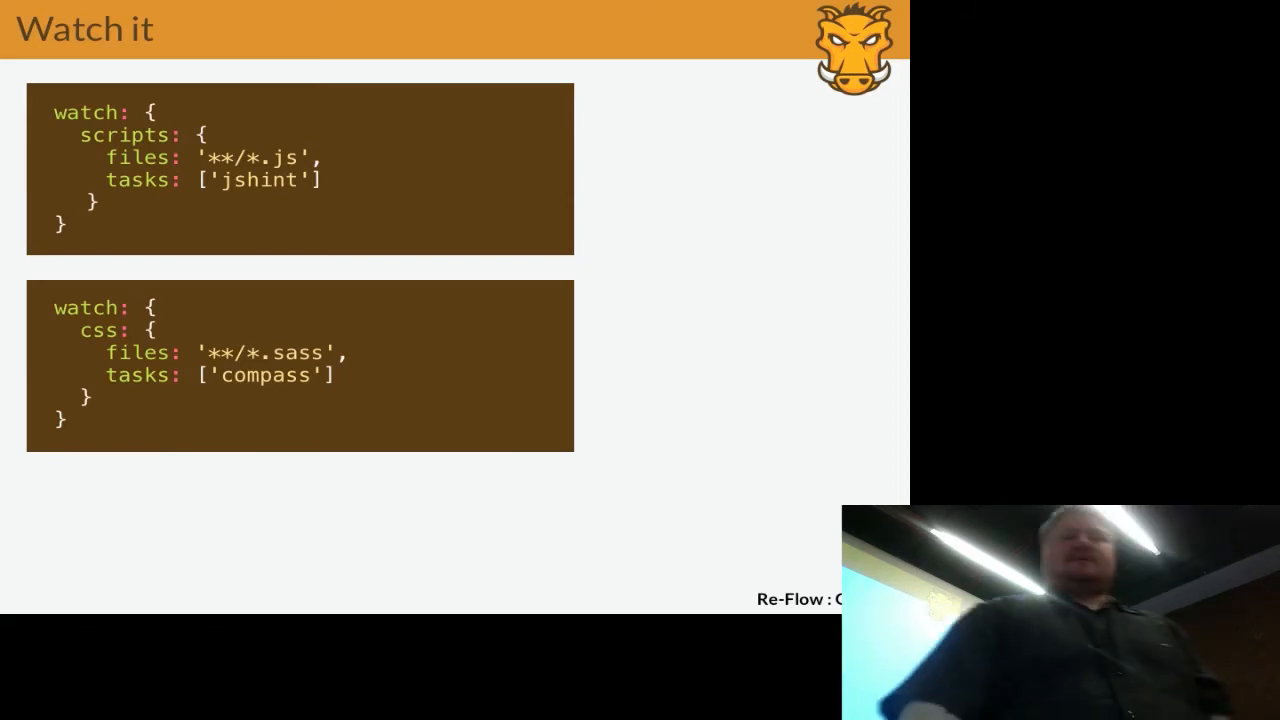
{"action": "key", "text": "Right"}
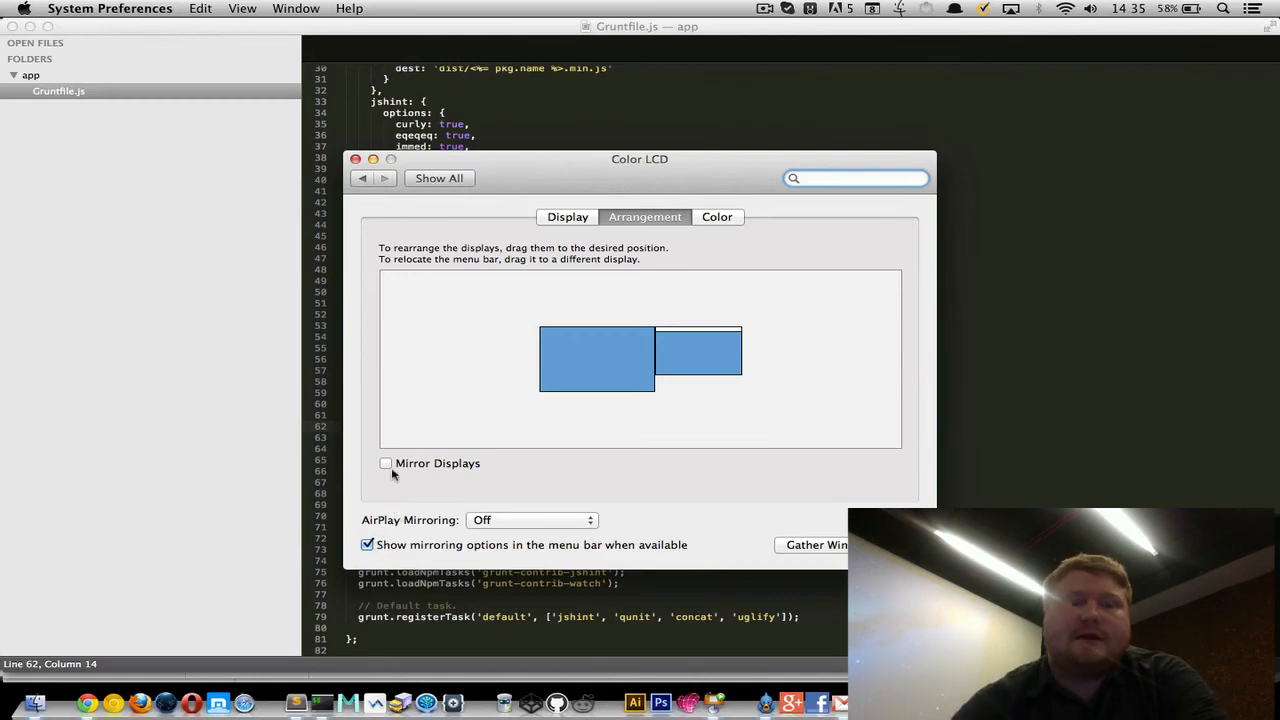
Step: Toggle Mirror Displays in the Displays Arrangement settings
{"action": "left_click", "coordinate": [386, 463]}
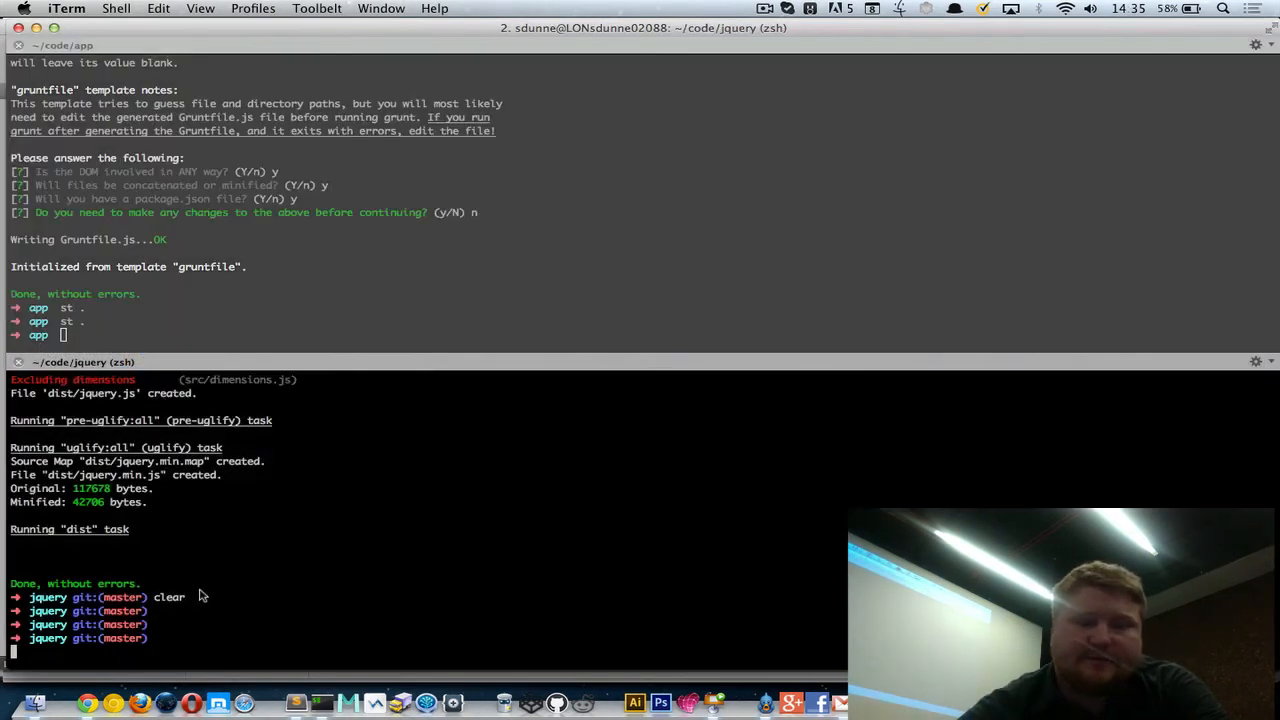
Step: Move the ~/code/jquery session to the top pane above the Gruntfile generator session
{"action": "key", "text": "Return"}
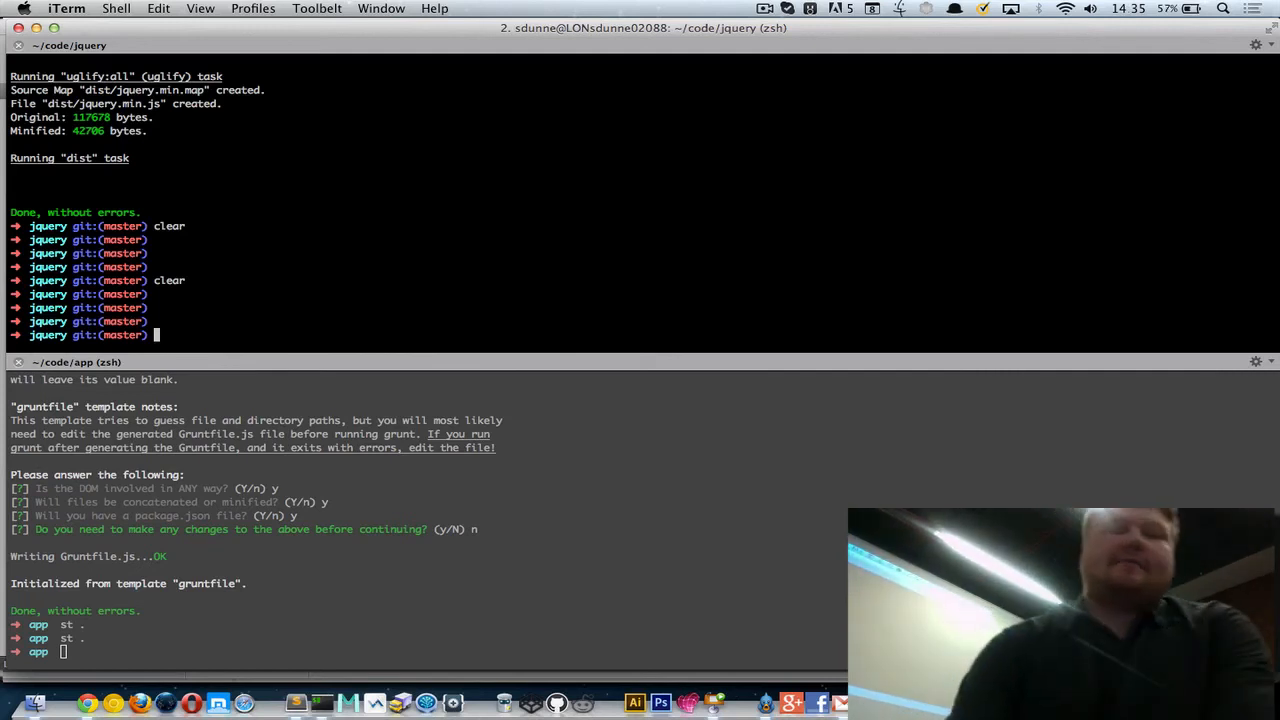
{"action": "type", "text": "grunt-init grunfile"}
{"action": "type", "text": "clear"}
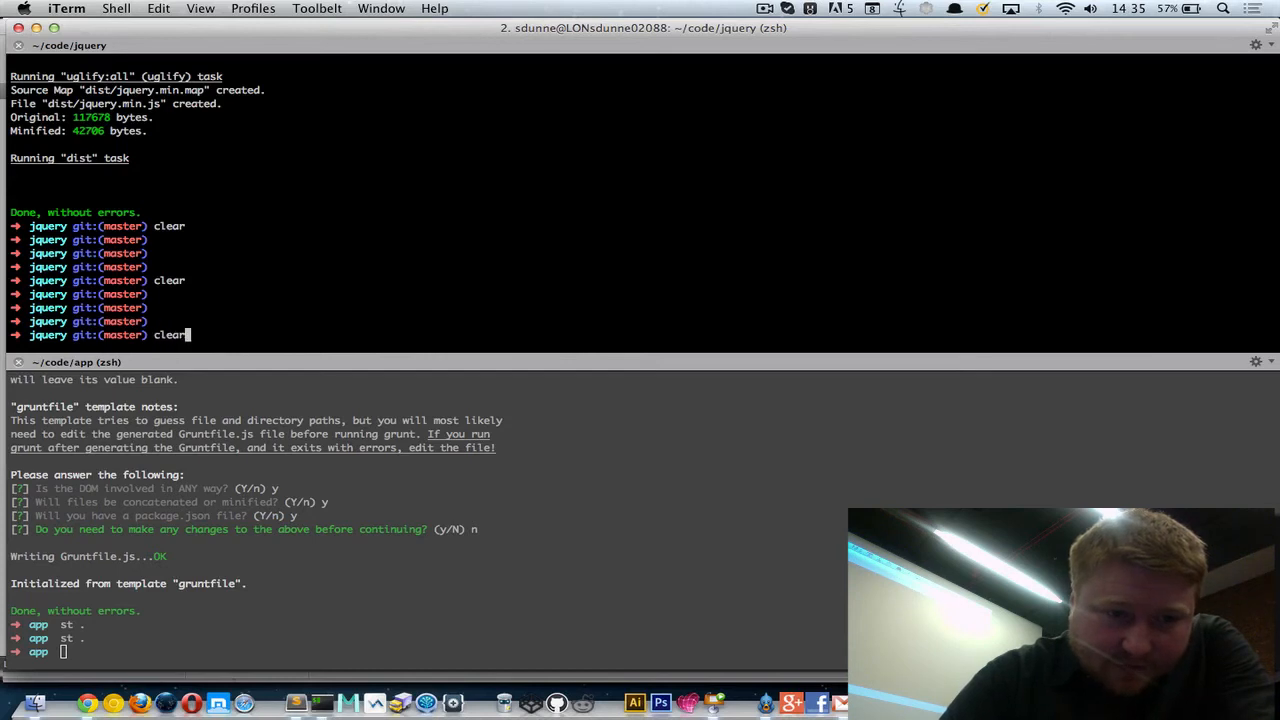
Step: Run grunt custom:-ajax,-css,-sizzle to build dist/jquery.js and its minified version
{"action": "type", "text": "grunt custom:-ajax,-css,-sizzle"}
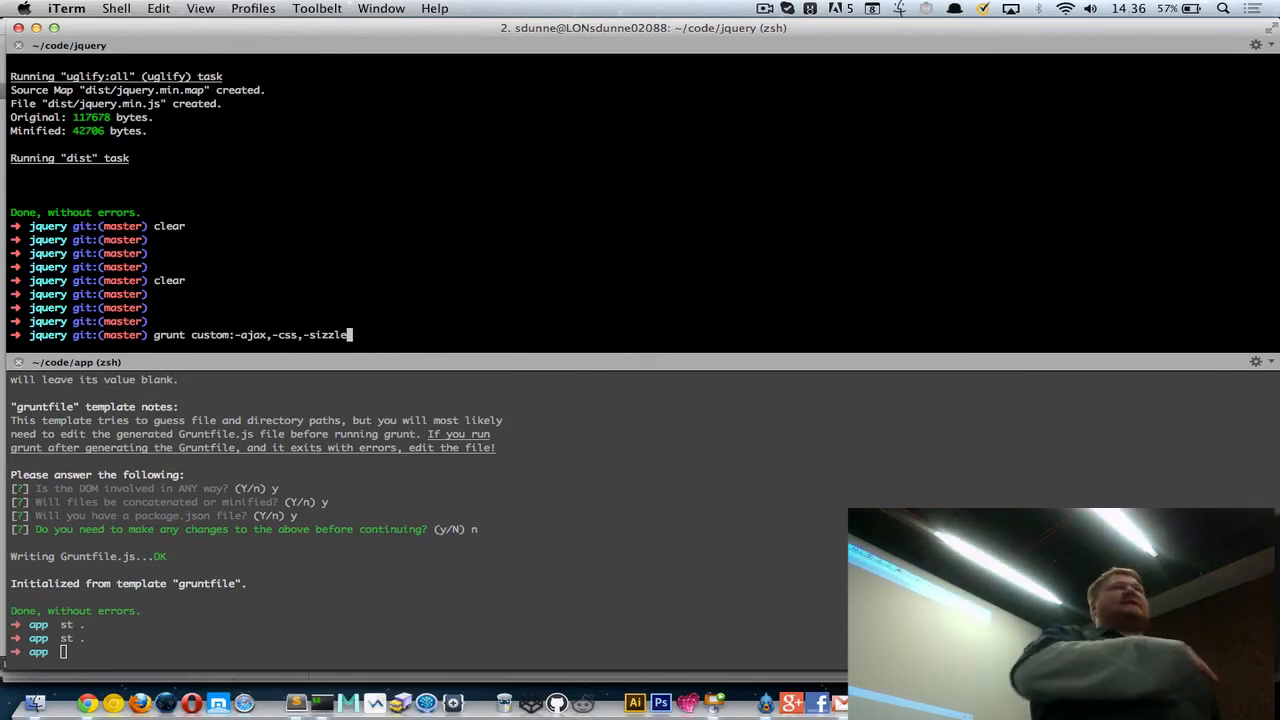
{"action": "key", "text": "Return"}
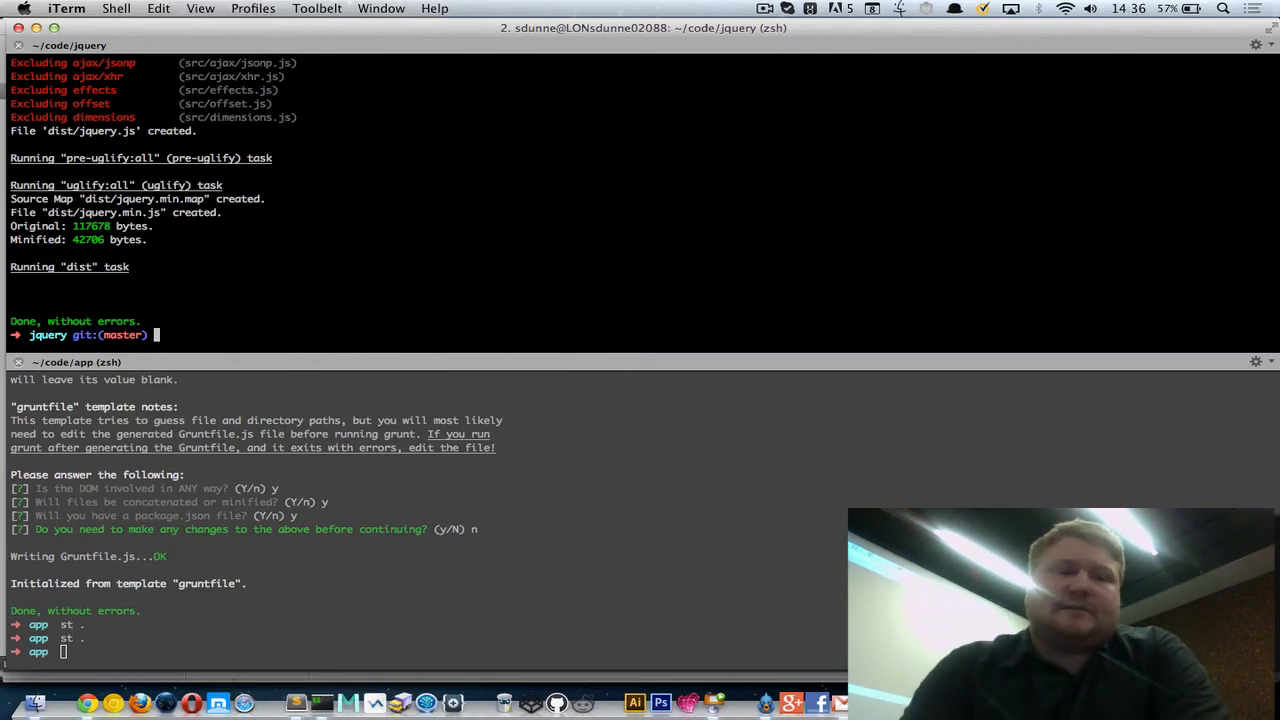
Step: Bring Keynote forward and play the slideshow from the 'What now?' slide
{"action": "left_click", "coordinate": [235, 360]}
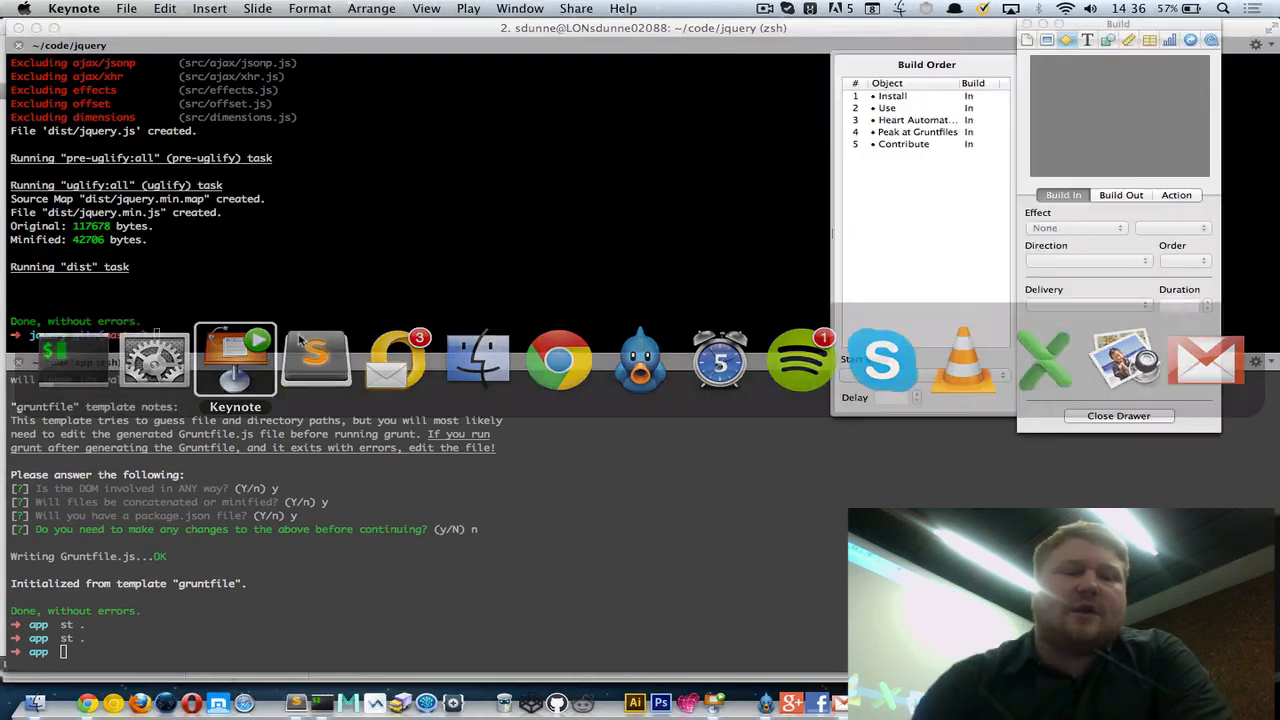
{"action": "left_click", "coordinate": [235, 360]}
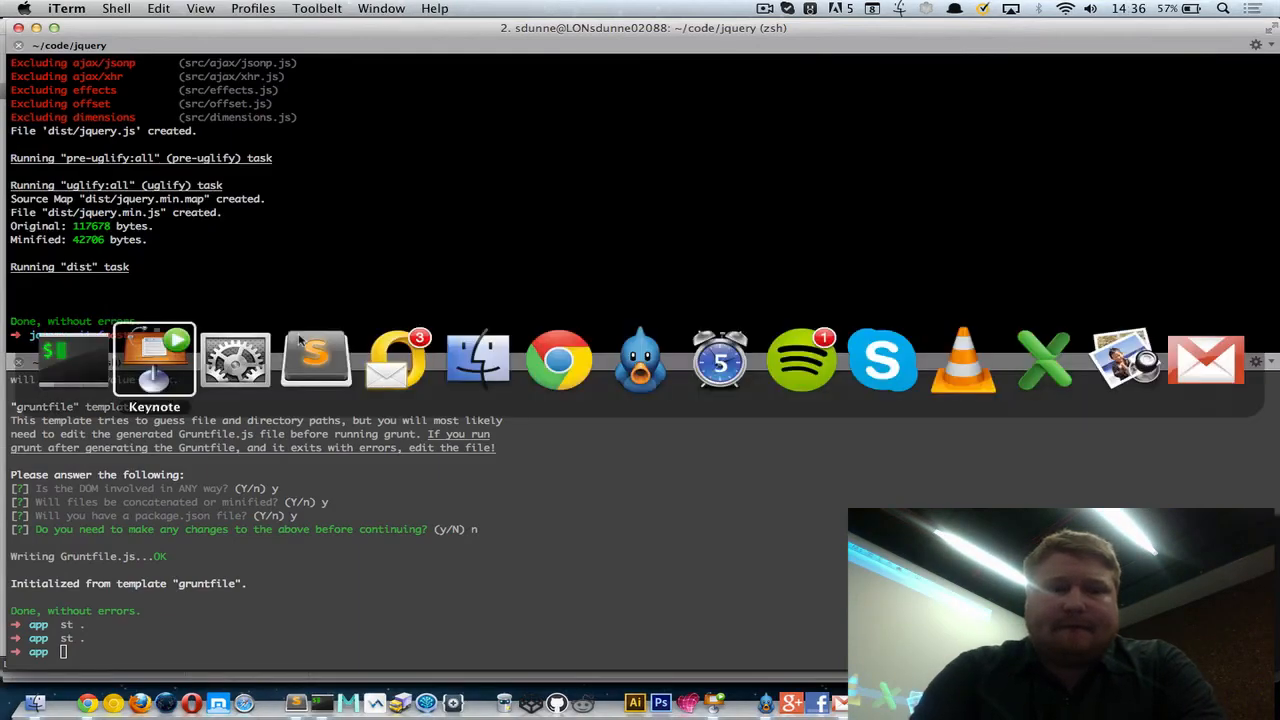
{"action": "left_click", "coordinate": [154, 360]}
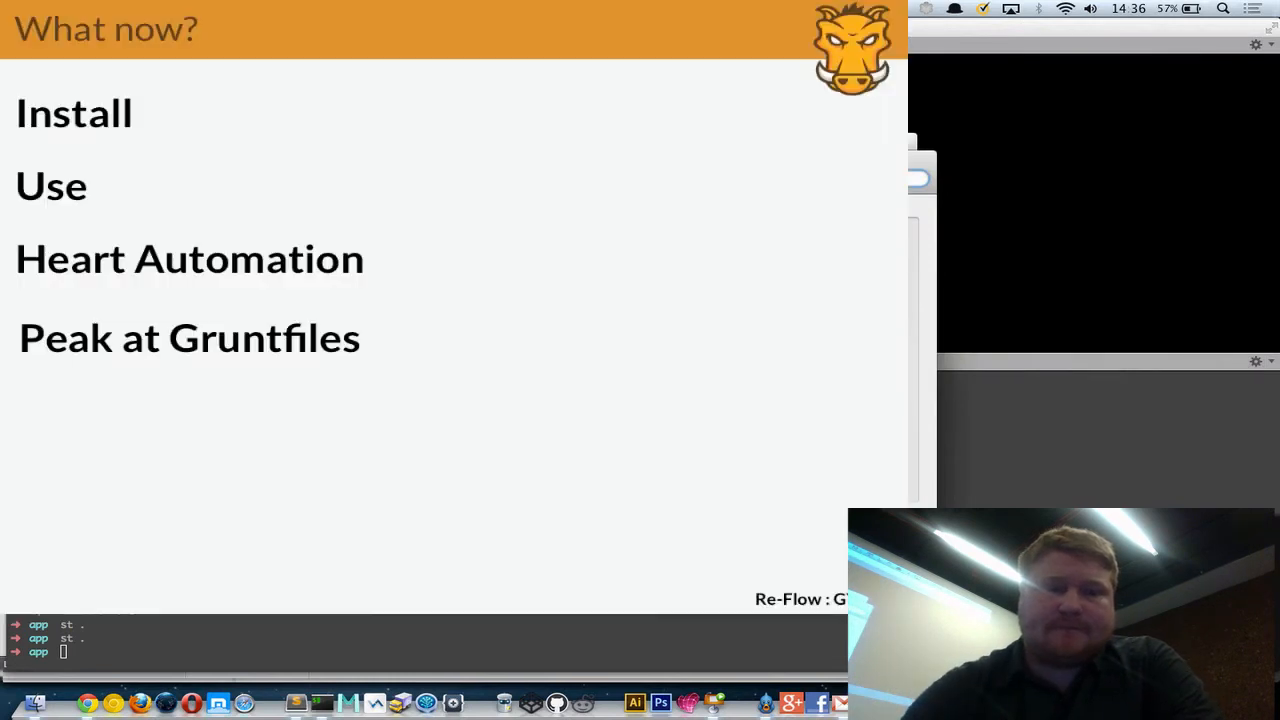